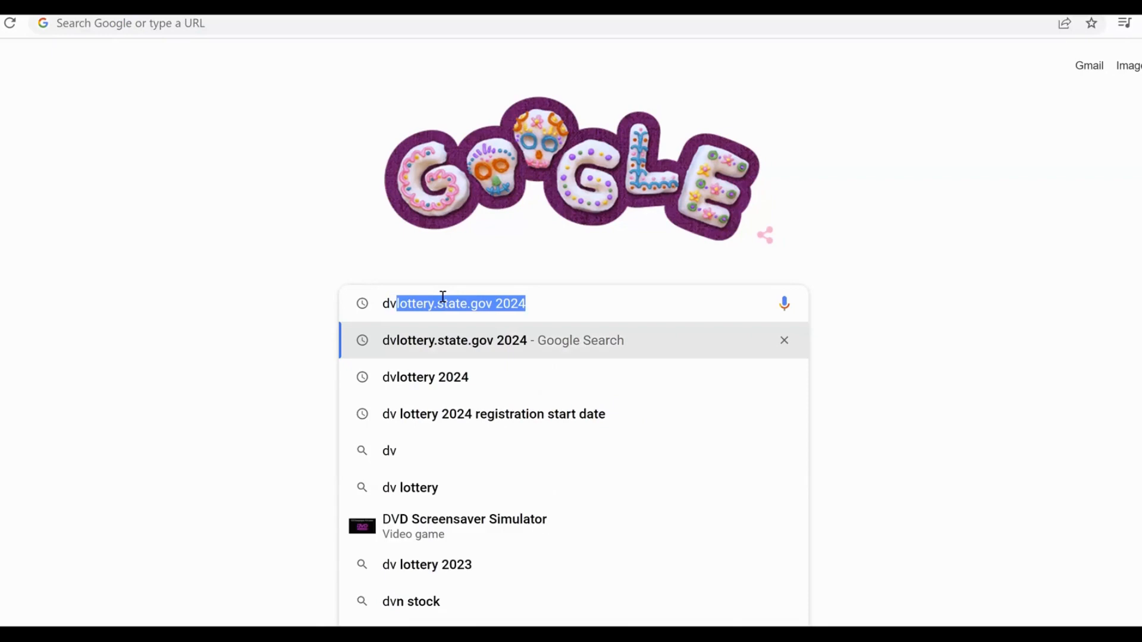
Search 'dvlottery 2024', reach the DV program site and its visa Photo Examples page.
left_click(424, 378)
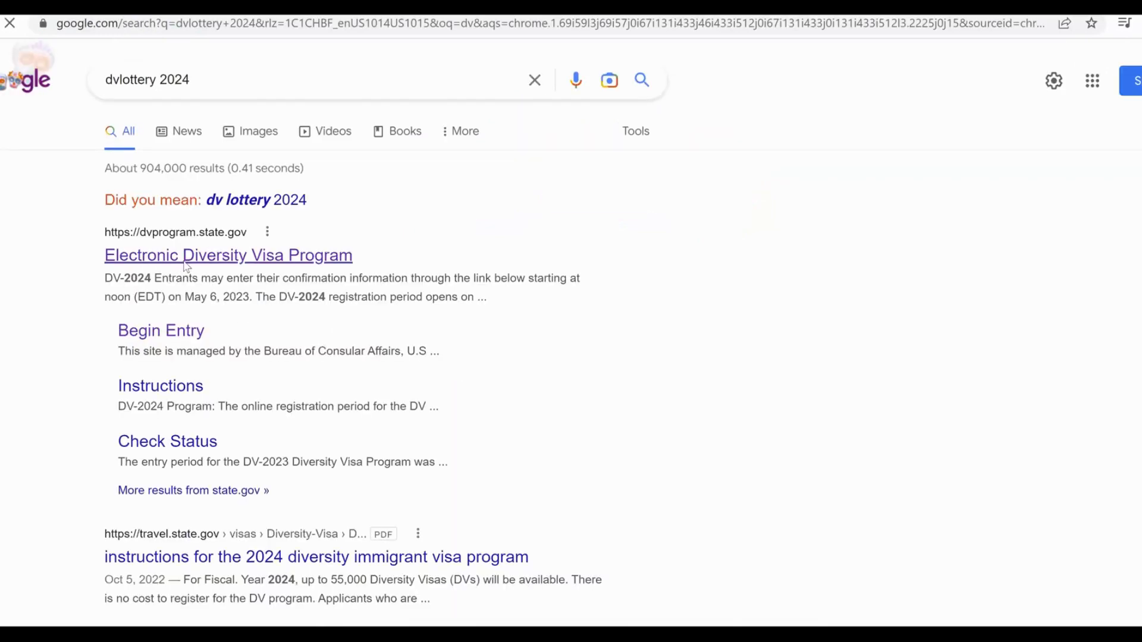
left_click(228, 255)
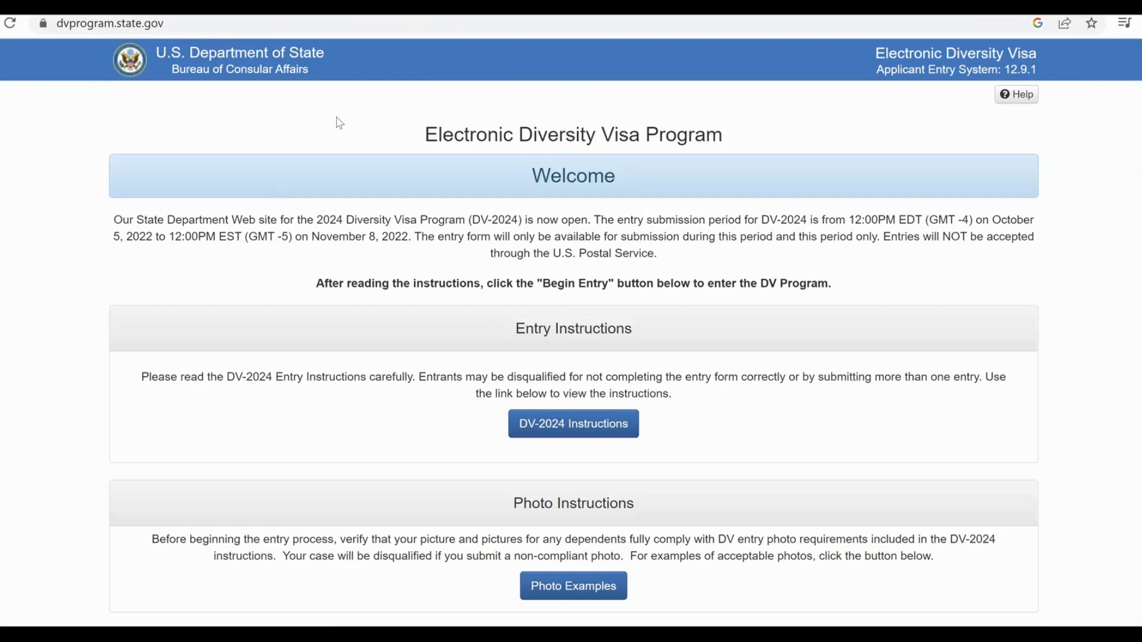
mouse_move(573, 586)
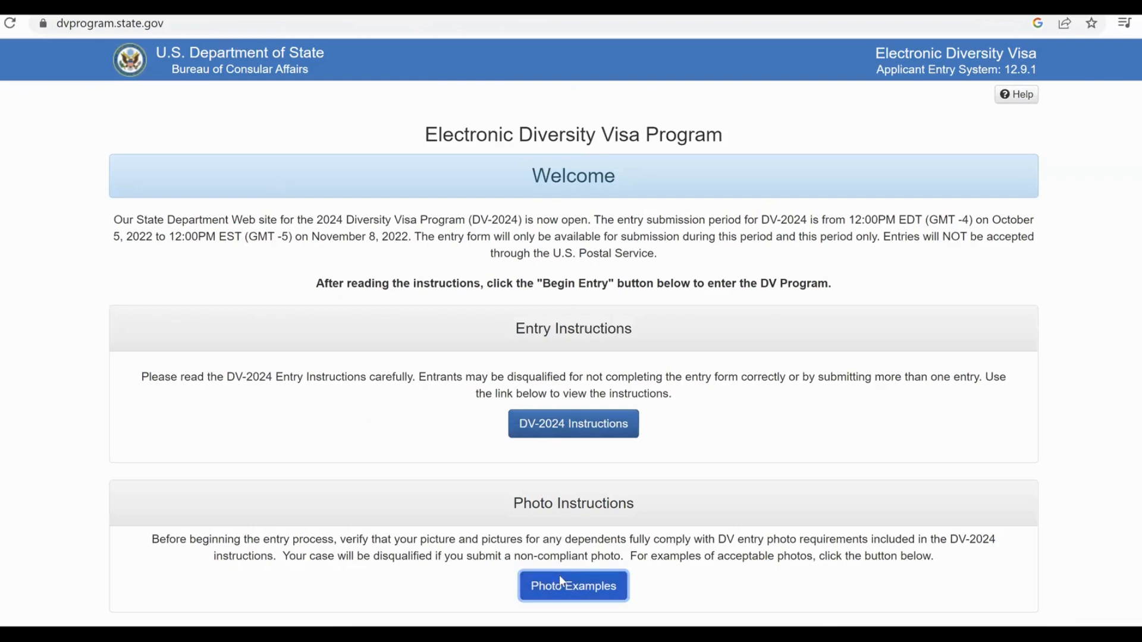
left_click(573, 585)
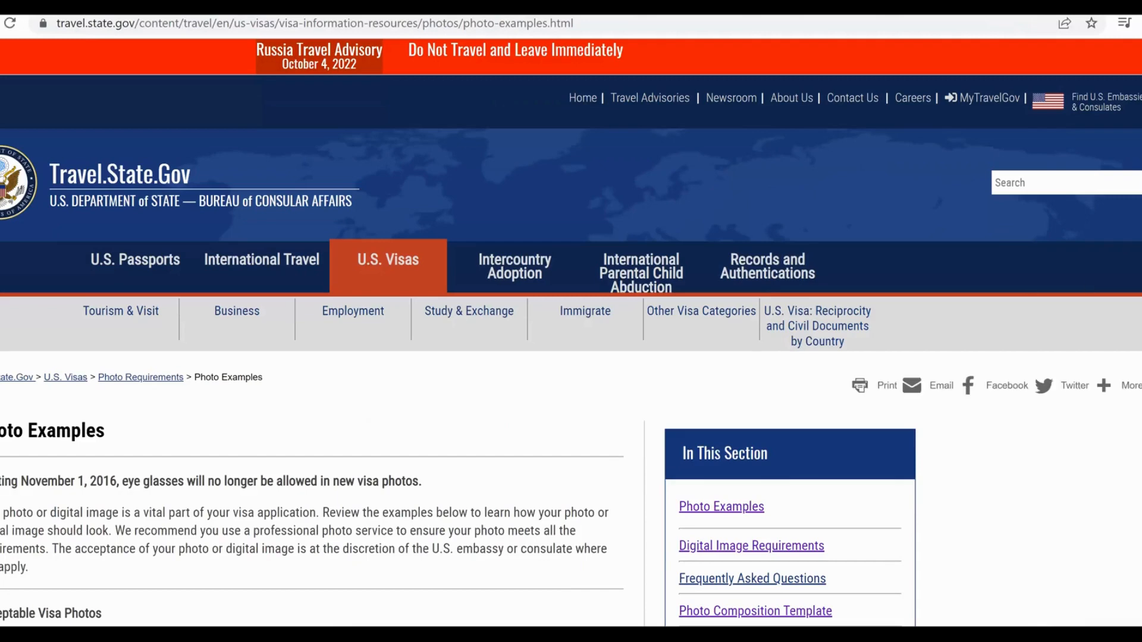
Scroll the Photo Examples page down to the 'Already have a photo?' box.
scroll("down", 3)
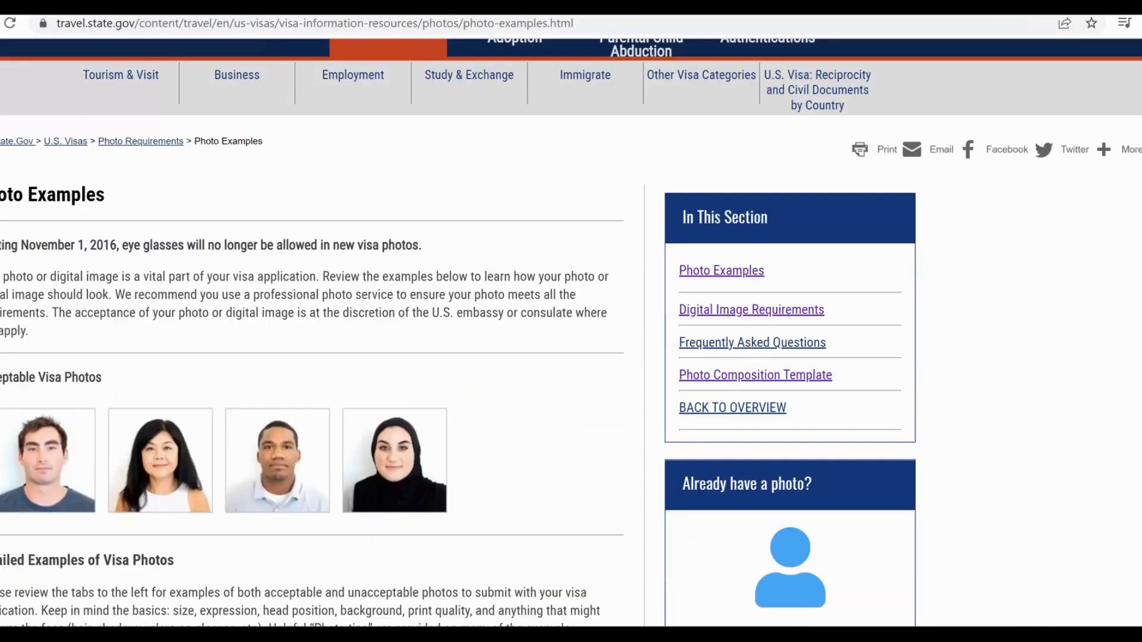
scroll("down", 3)
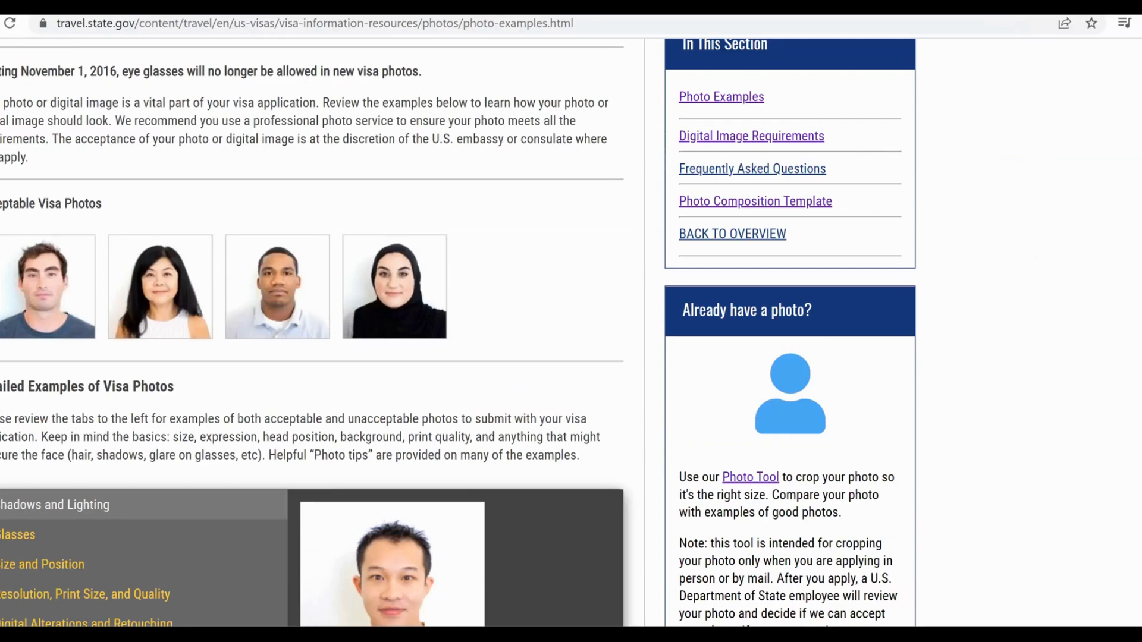
scroll("down", 3)
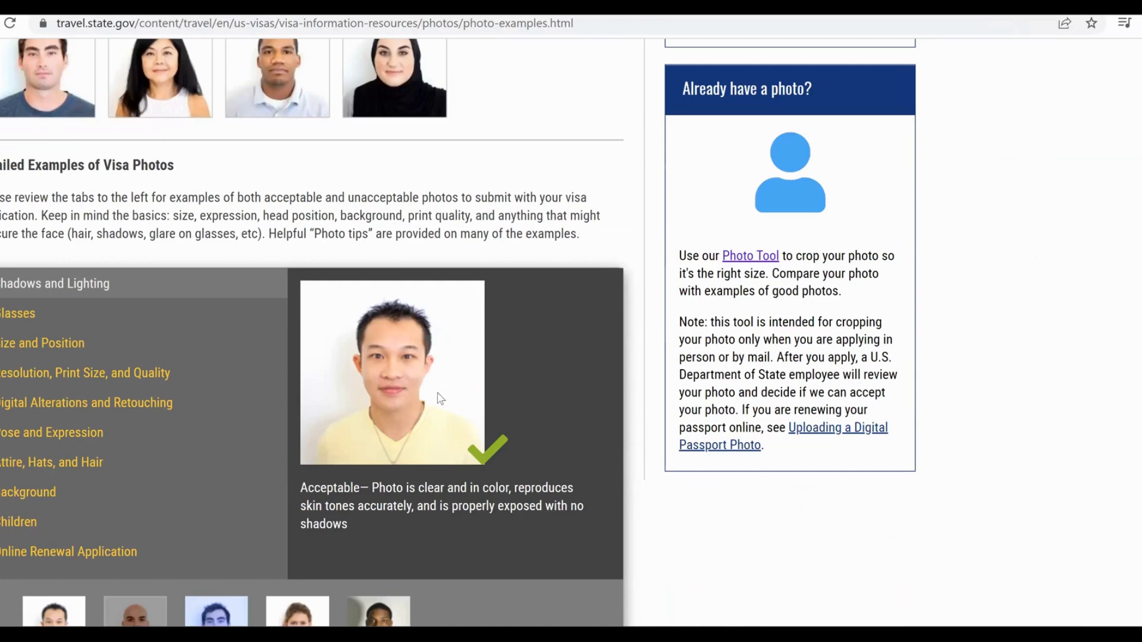
mouse_move(470, 414)
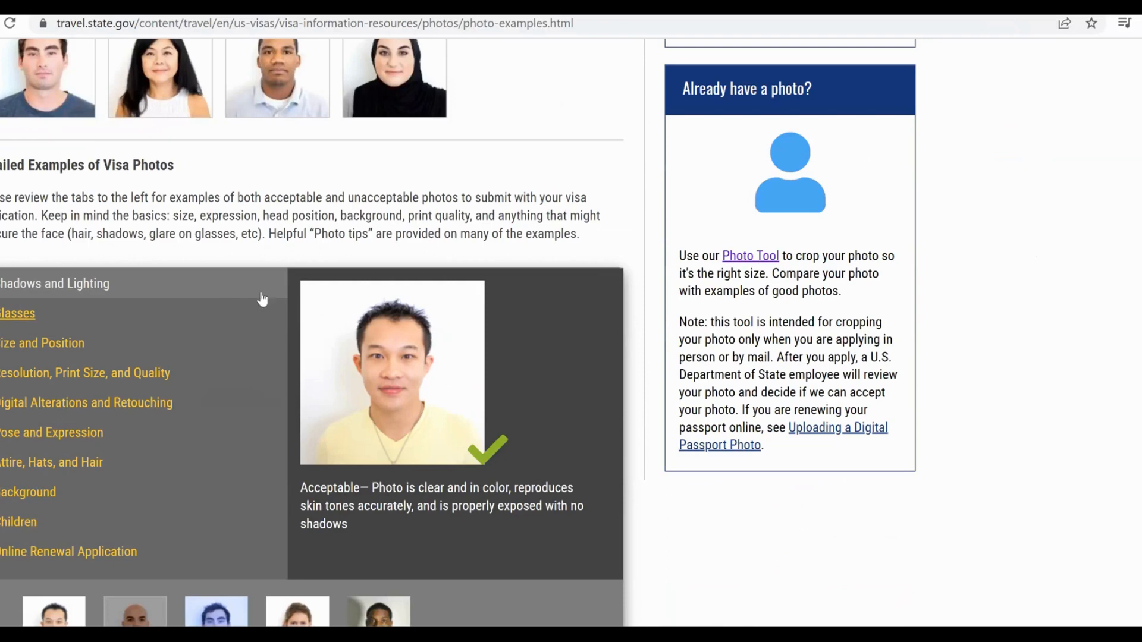
mouse_move(238, 331)
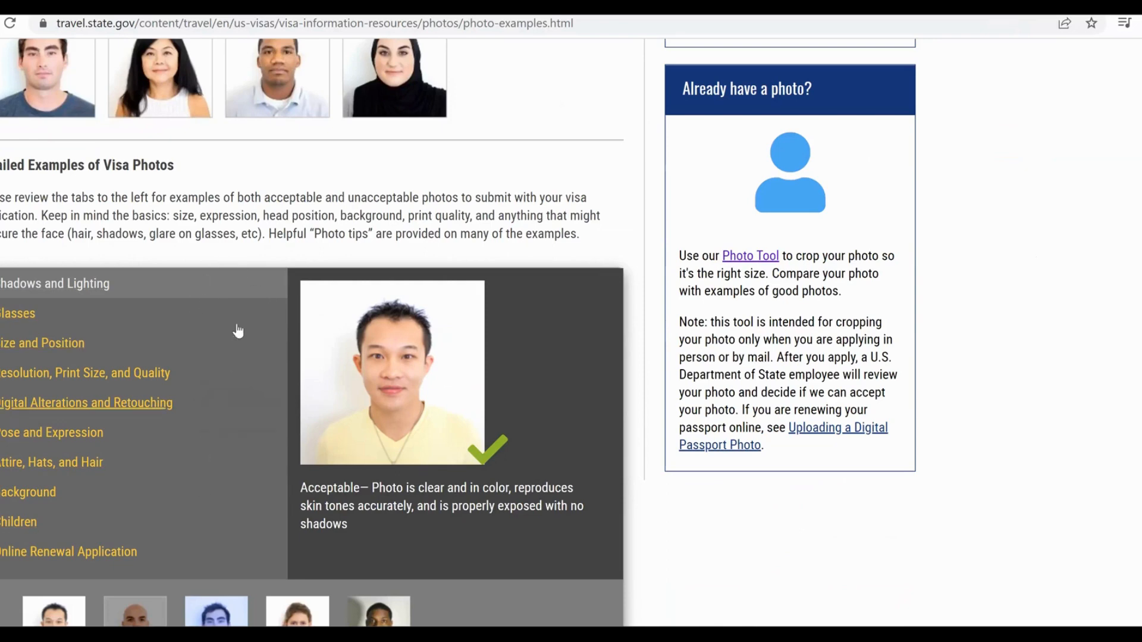
mouse_move(750, 255)
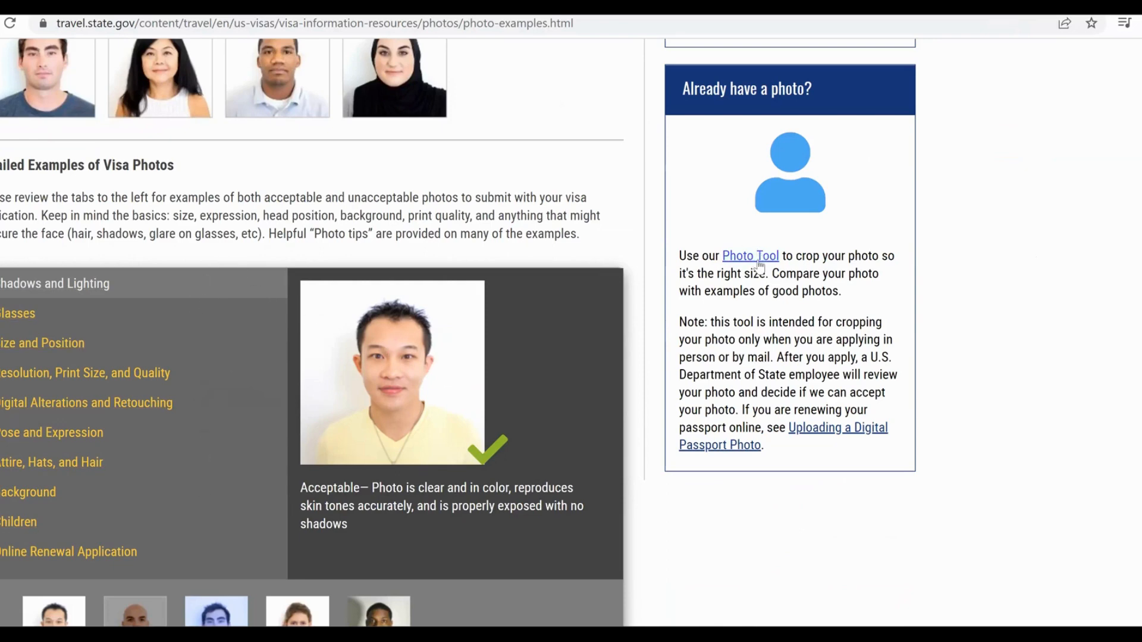
Follow the Photo Tool link to the tsg.phototool.state.gov 'Choose a Photo to Begin' screen.
left_click(751, 256)
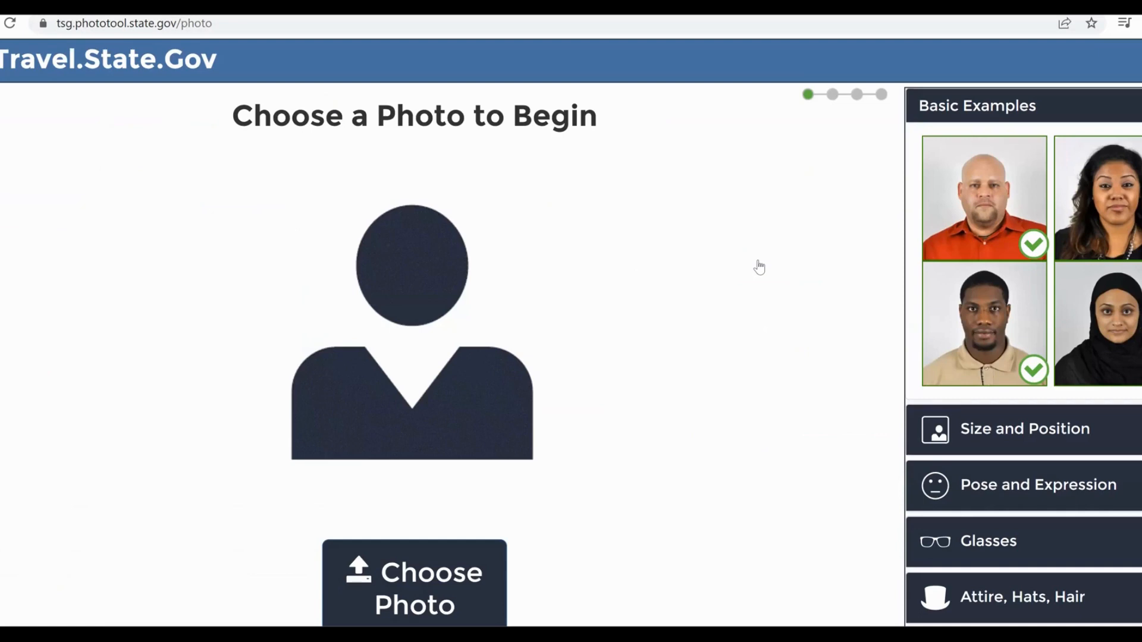
mouse_move(730, 267)
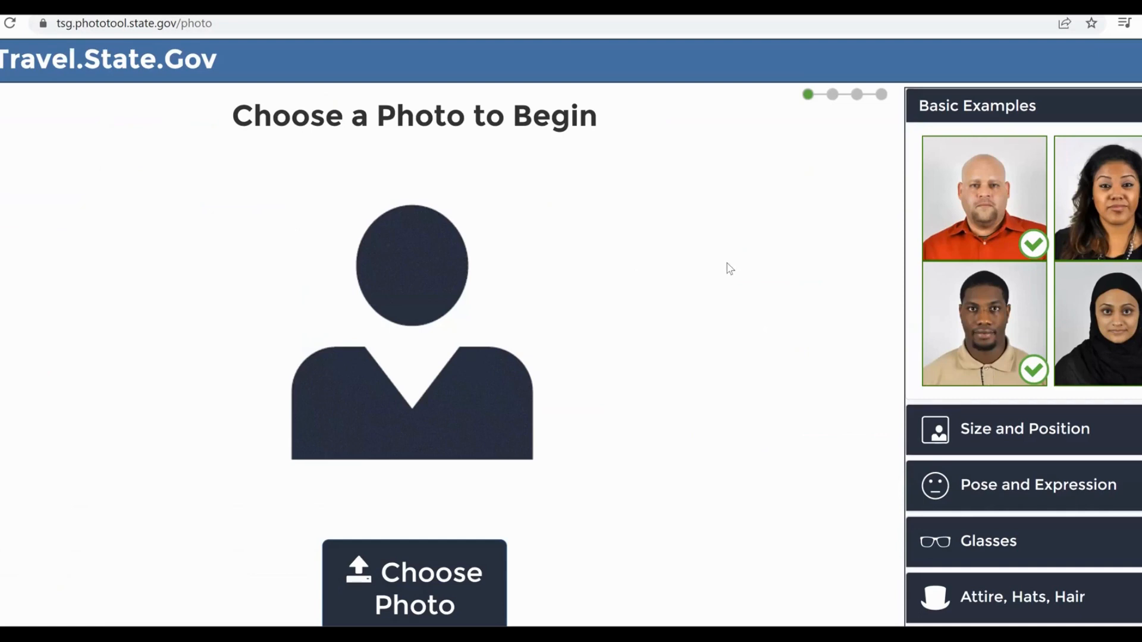
mouse_move(496, 461)
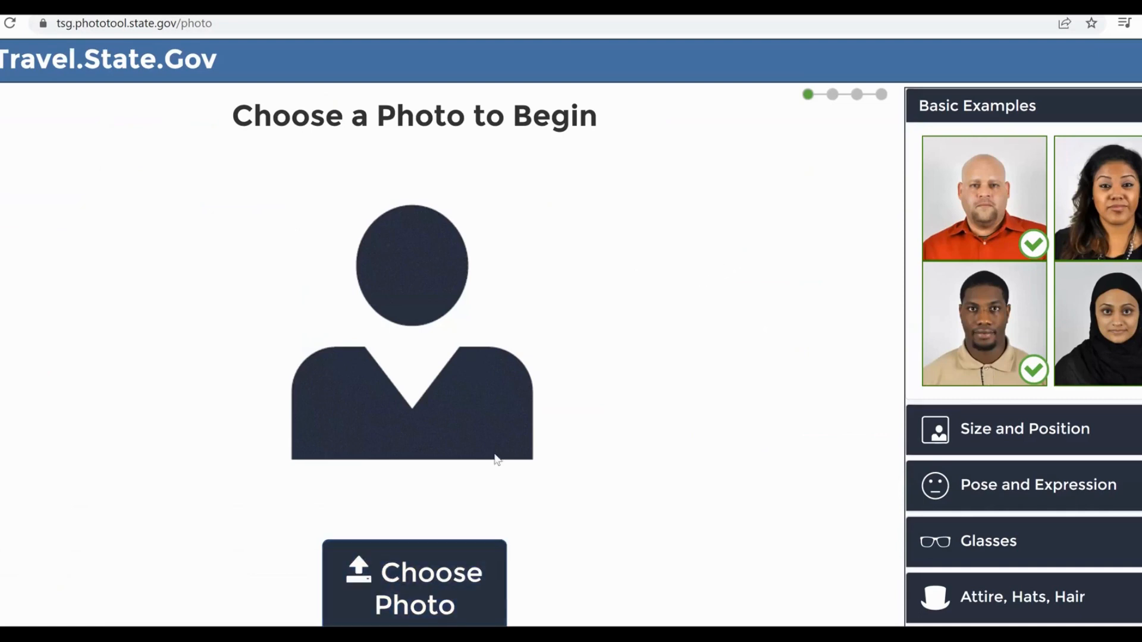
mouse_move(758, 382)
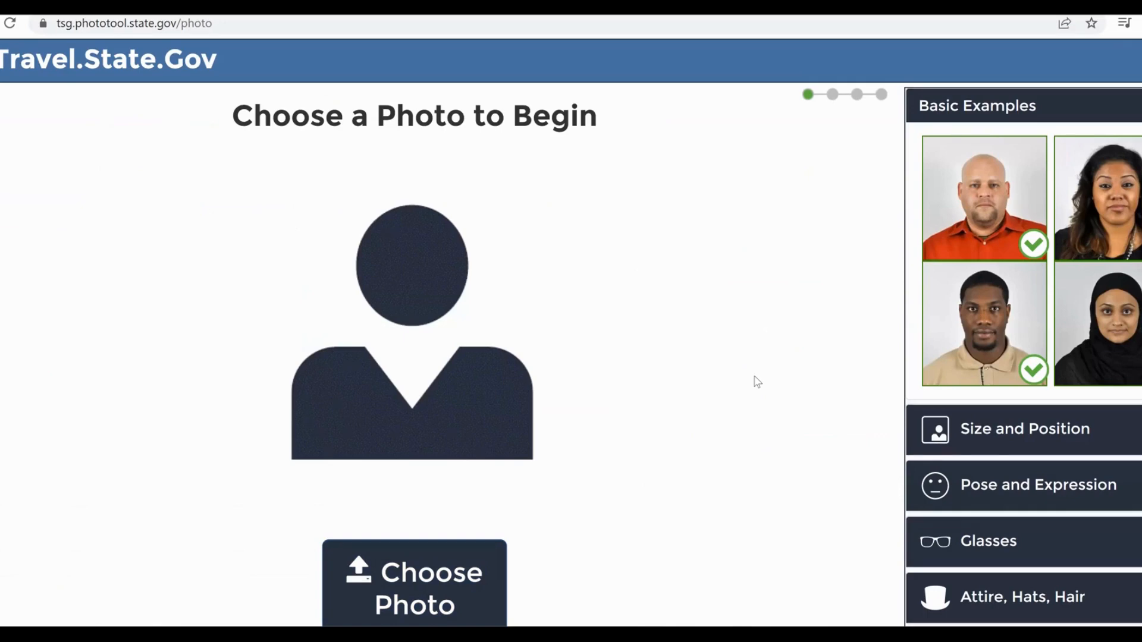
mouse_move(755, 384)
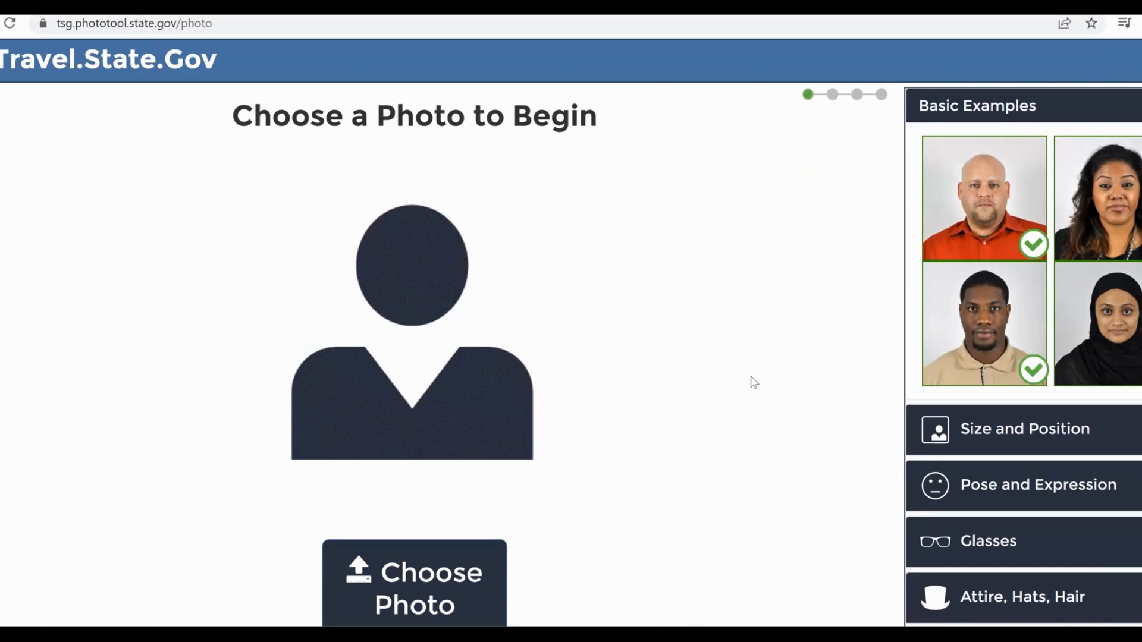
mouse_move(669, 375)
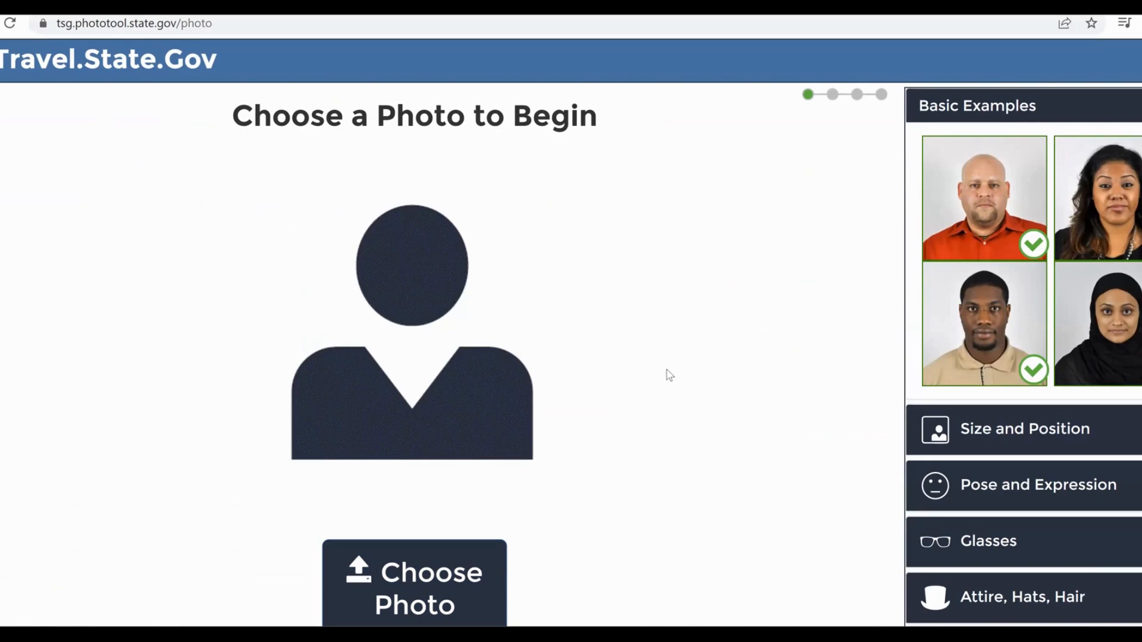
mouse_move(746, 351)
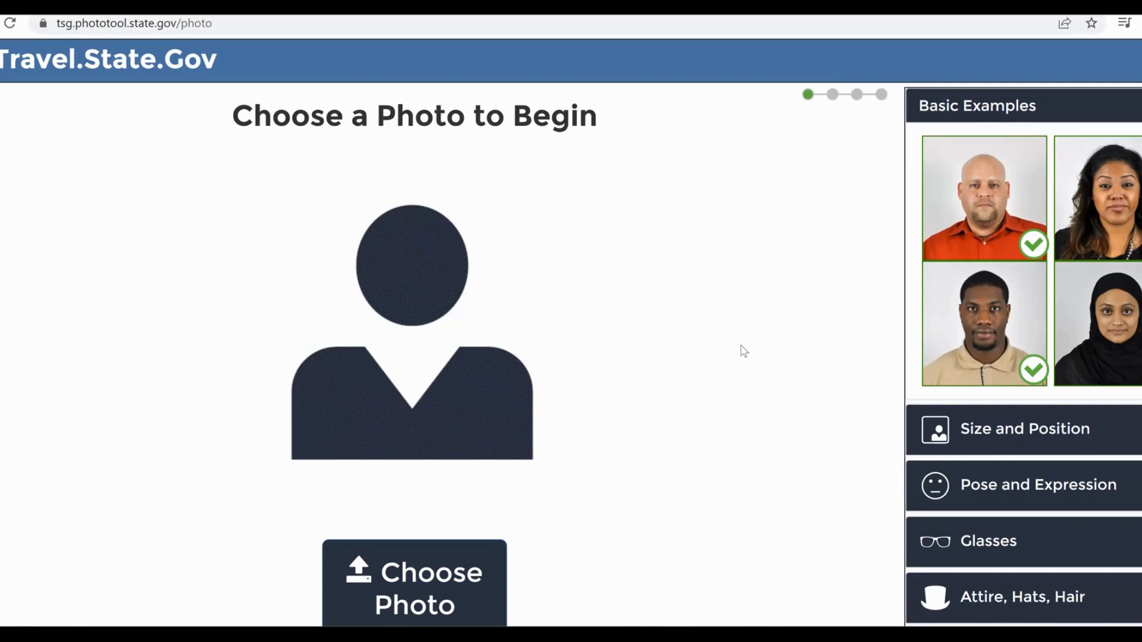
mouse_move(628, 385)
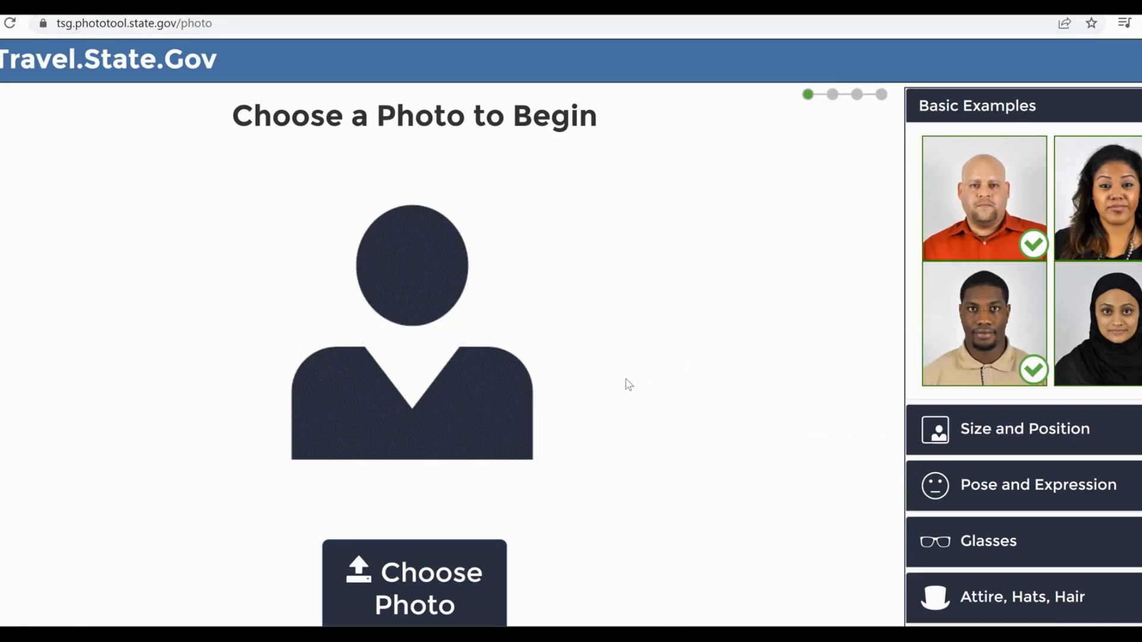
mouse_move(415, 569)
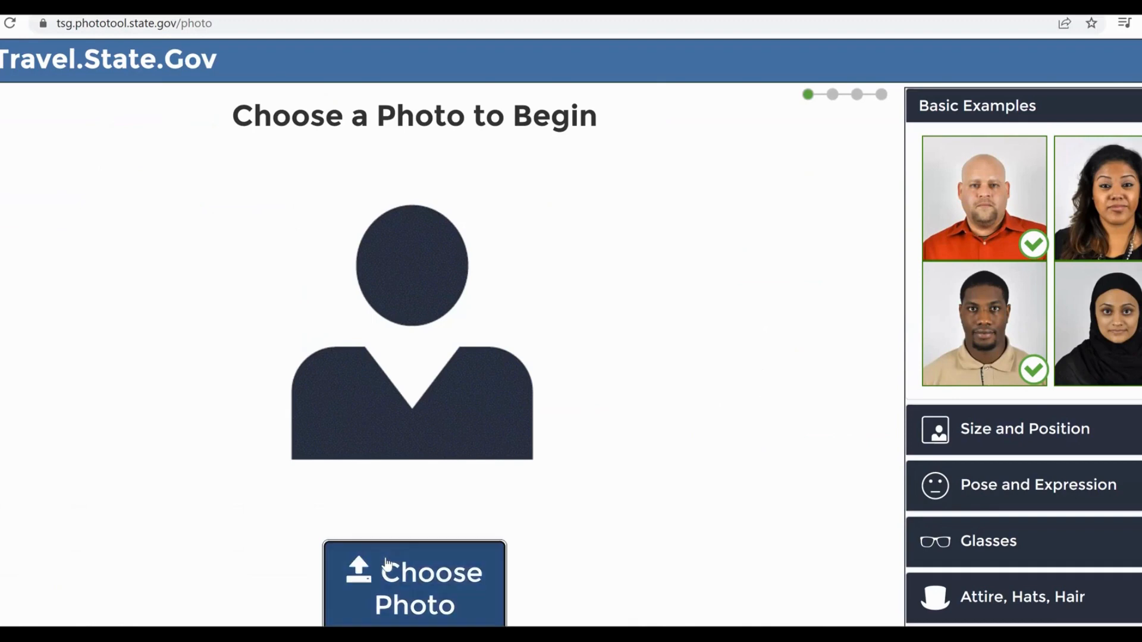
left_click(414, 583)
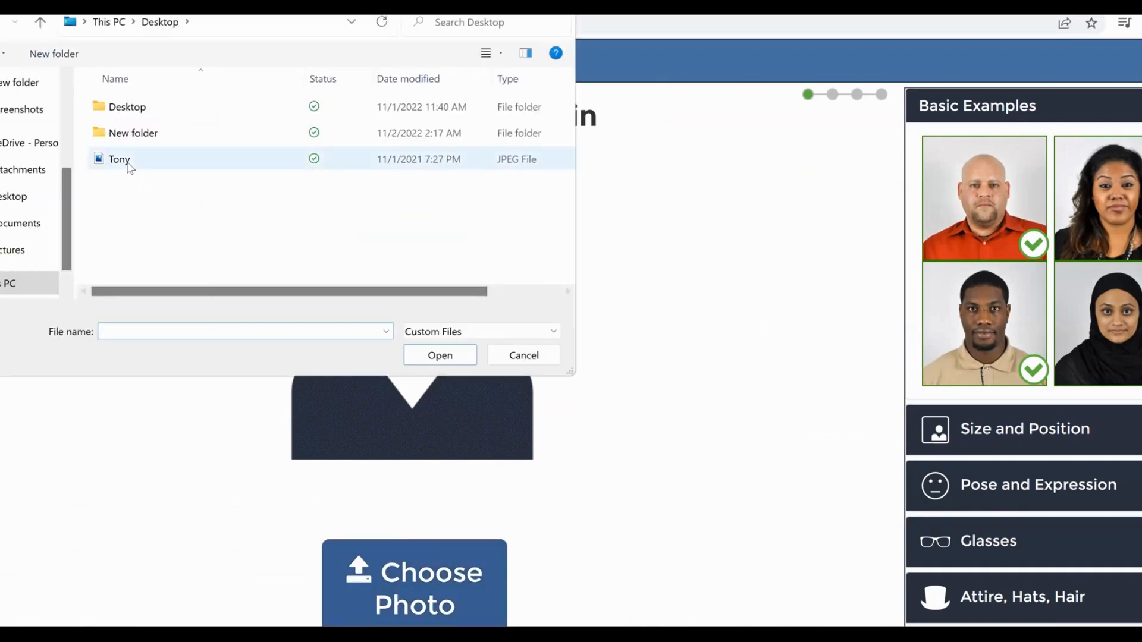
left_click(441, 354)
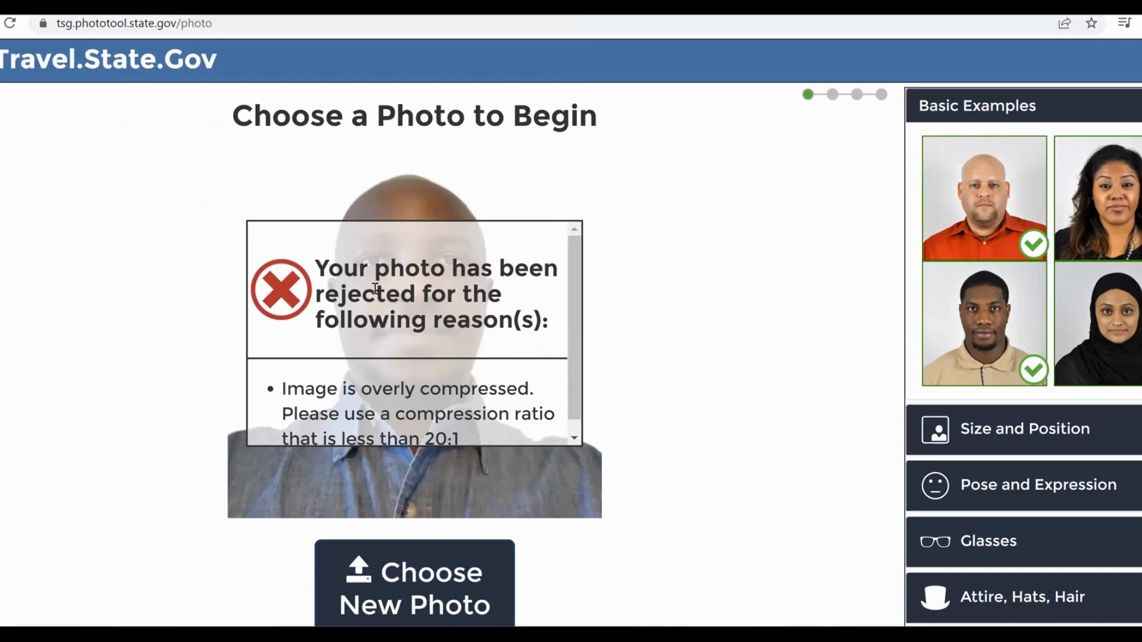
mouse_move(410, 295)
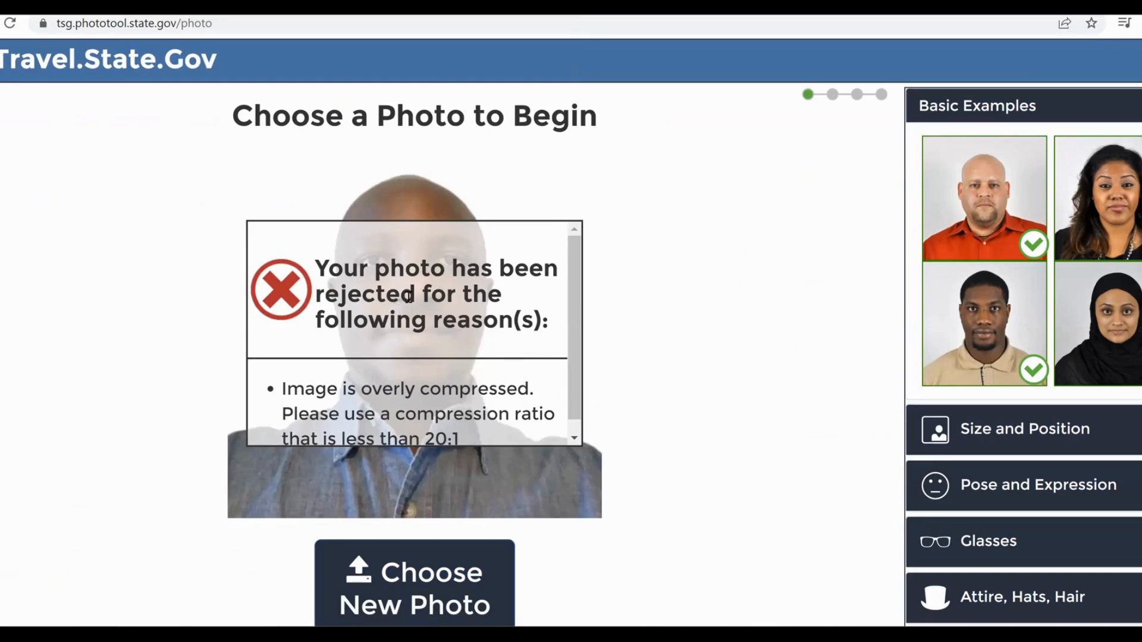
mouse_move(336, 371)
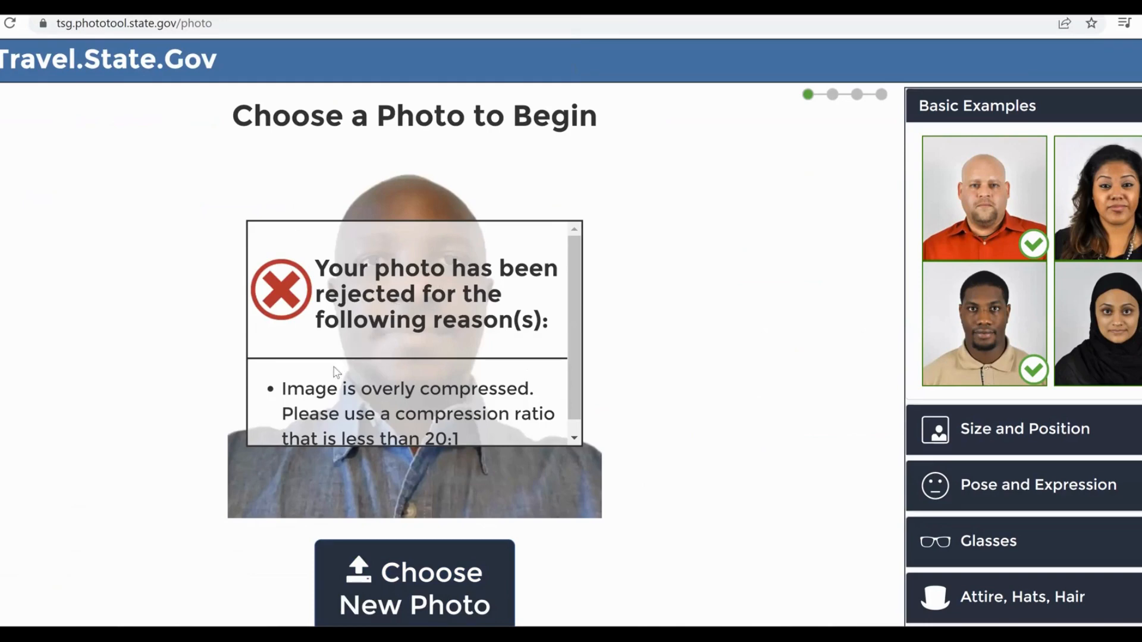
mouse_move(319, 430)
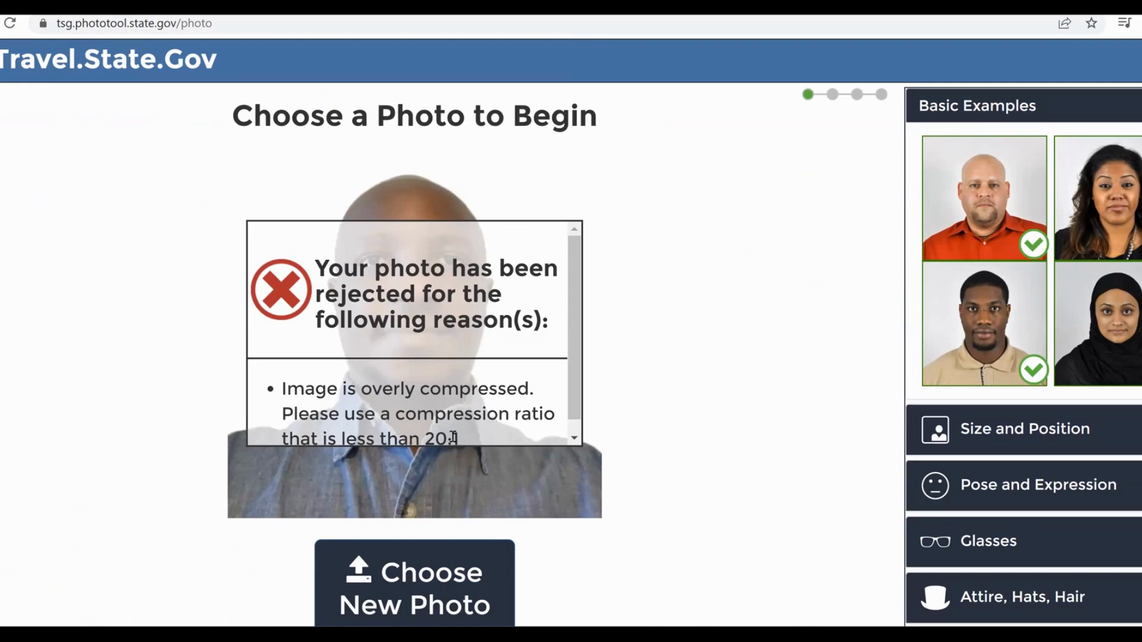
mouse_move(450, 406)
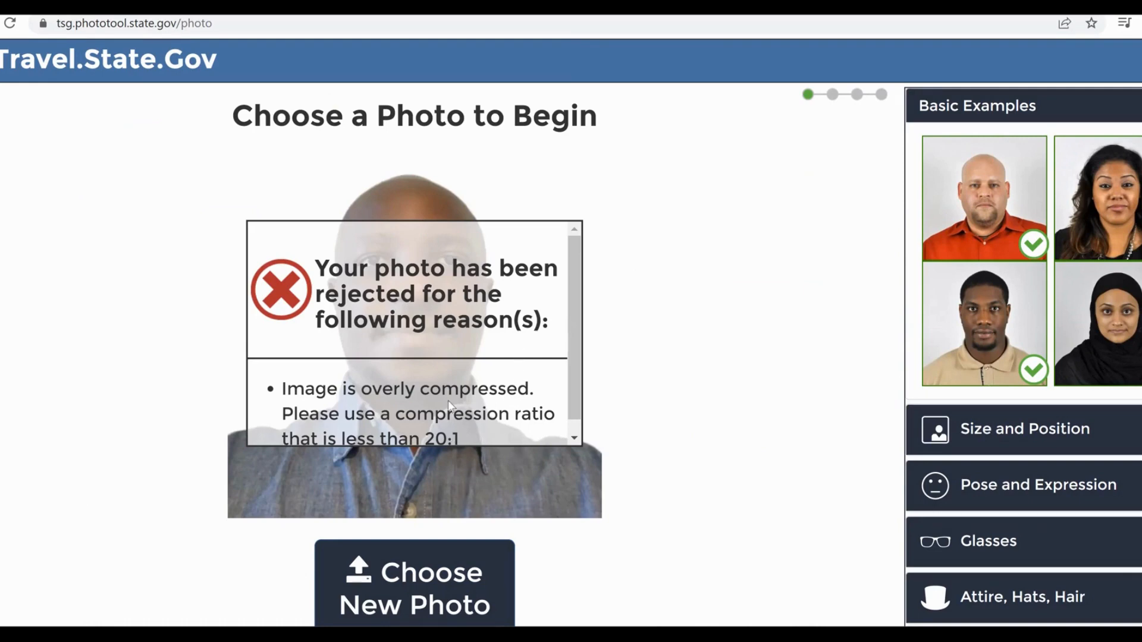
mouse_move(452, 342)
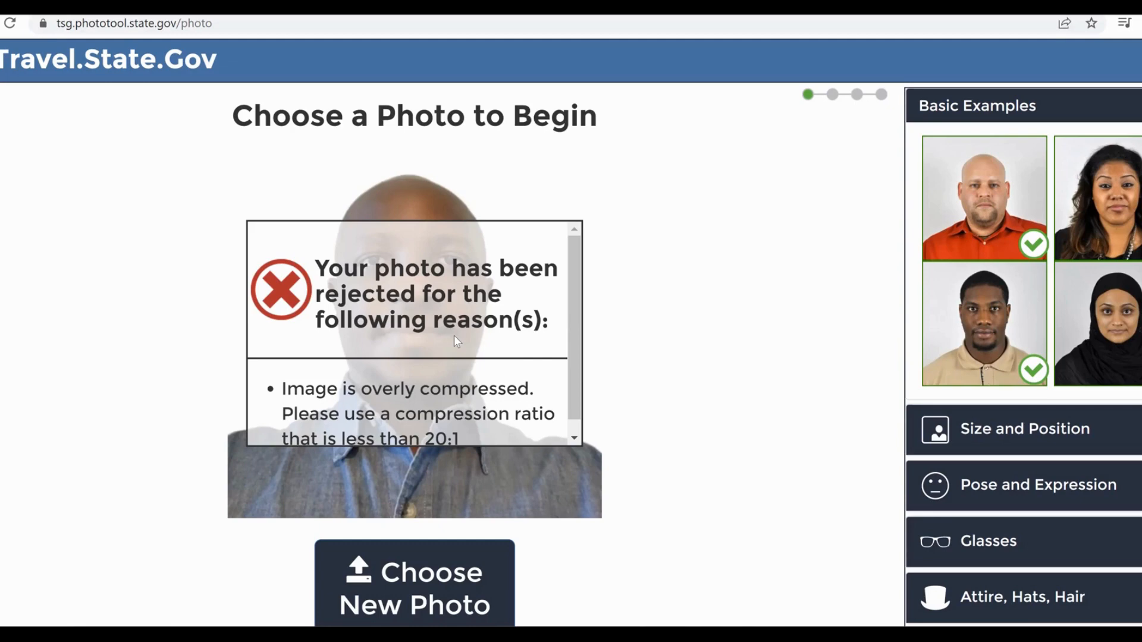
mouse_move(371, 328)
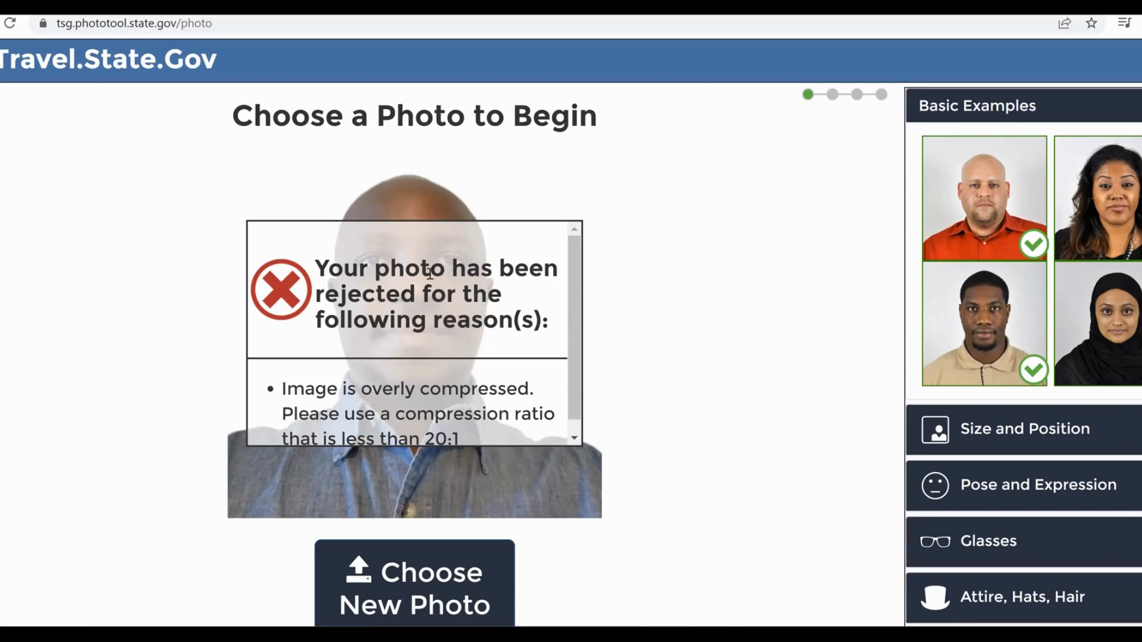
mouse_move(490, 329)
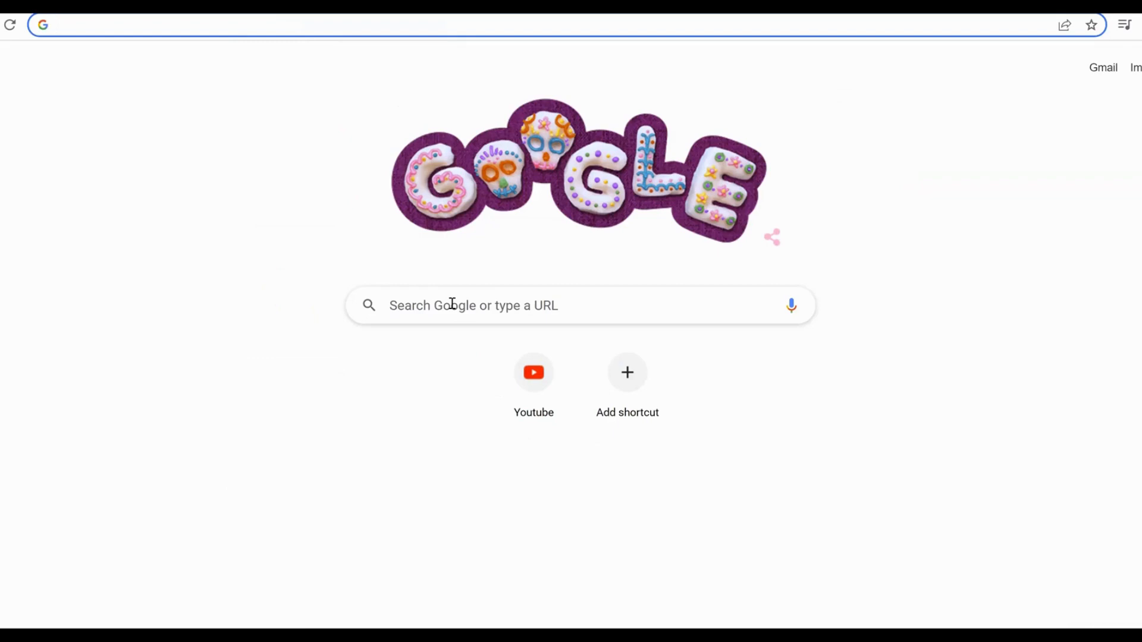
Search Google for 'xnview shell extension' from a new tab.
type("xn")
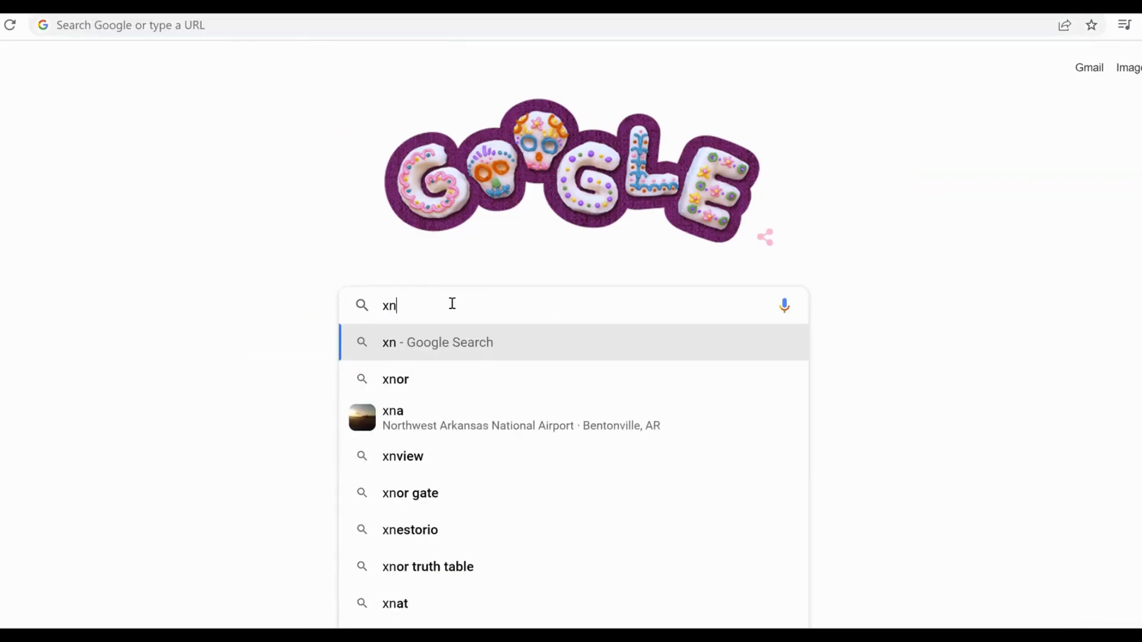
type("view")
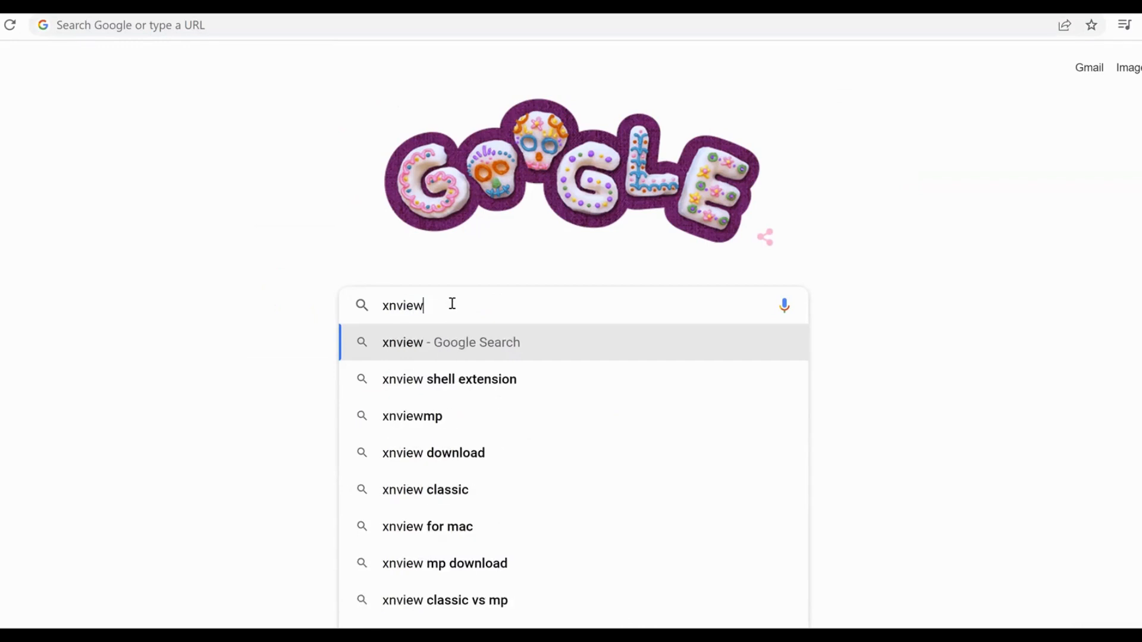
left_click(448, 378)
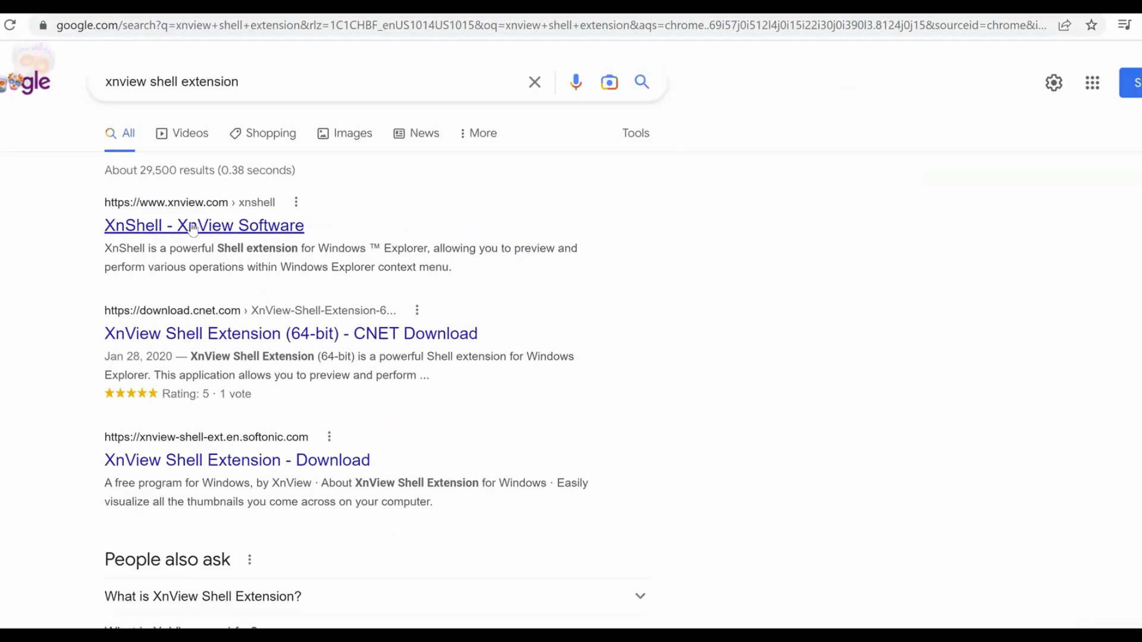
mouse_move(226, 232)
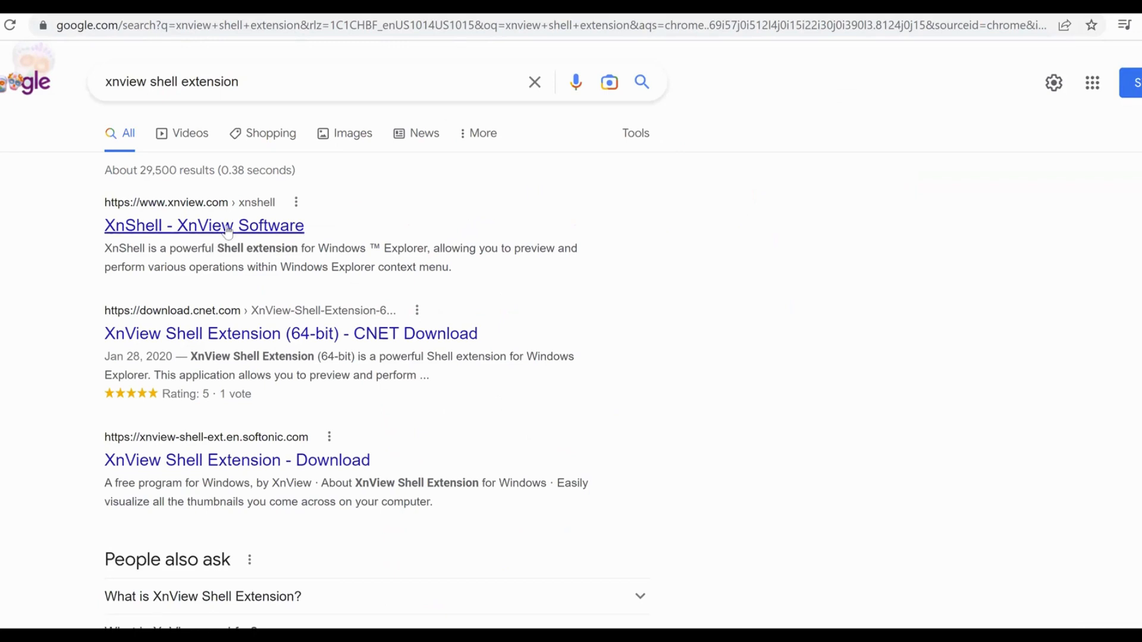
Reach the XnShell page's Downloads section with Windows 32/64-bit setup buttons.
left_click(203, 225)
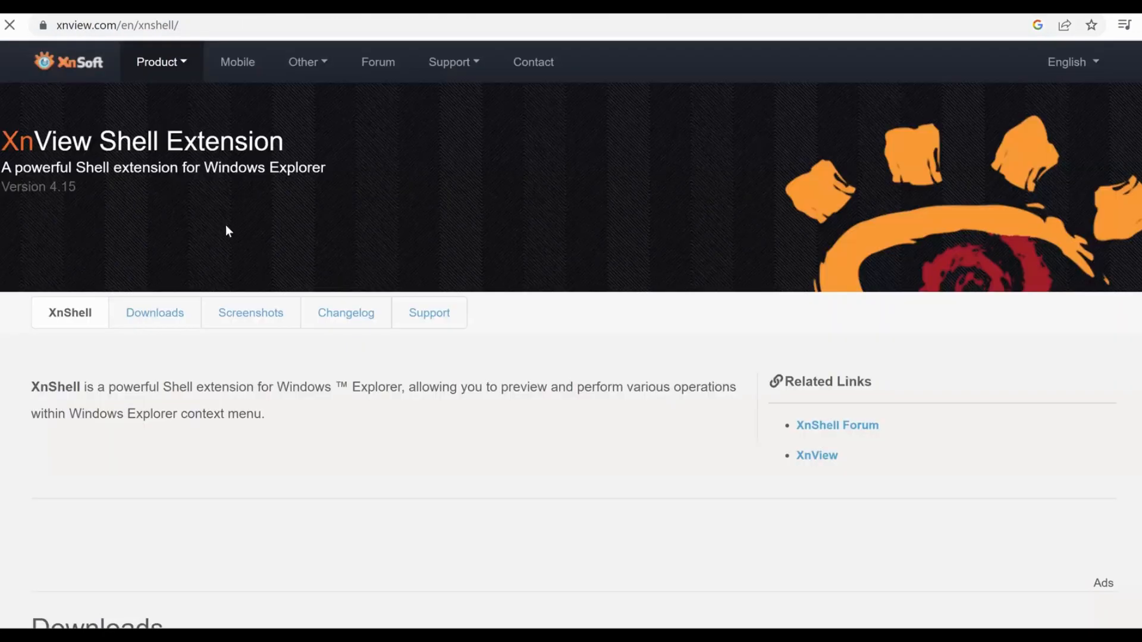
left_click(430, 313)
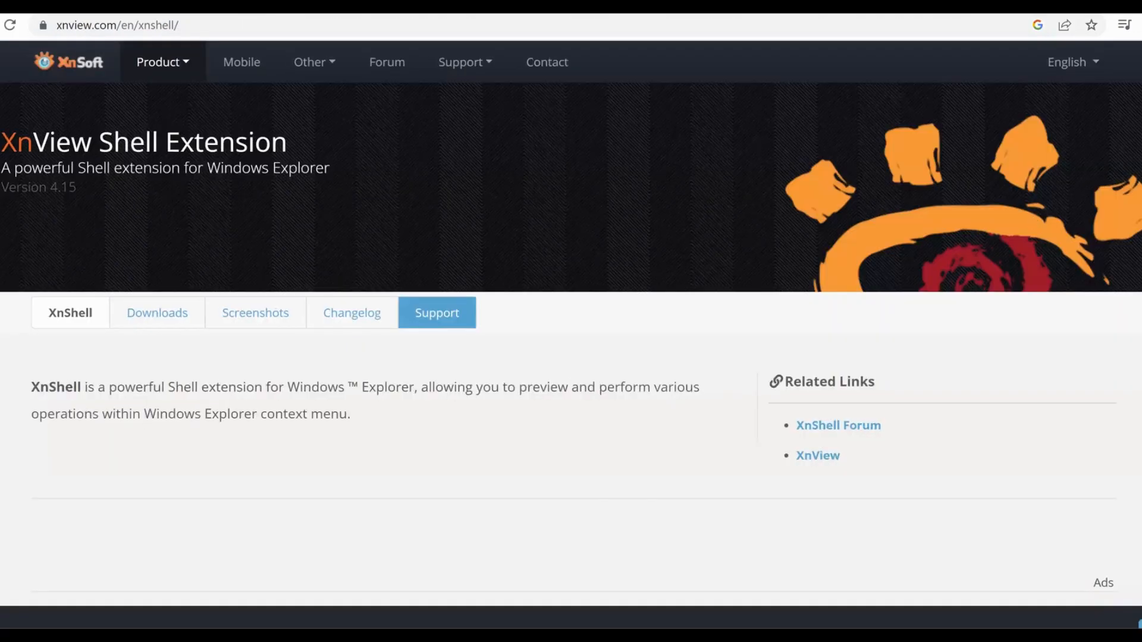
scroll("down", 3)
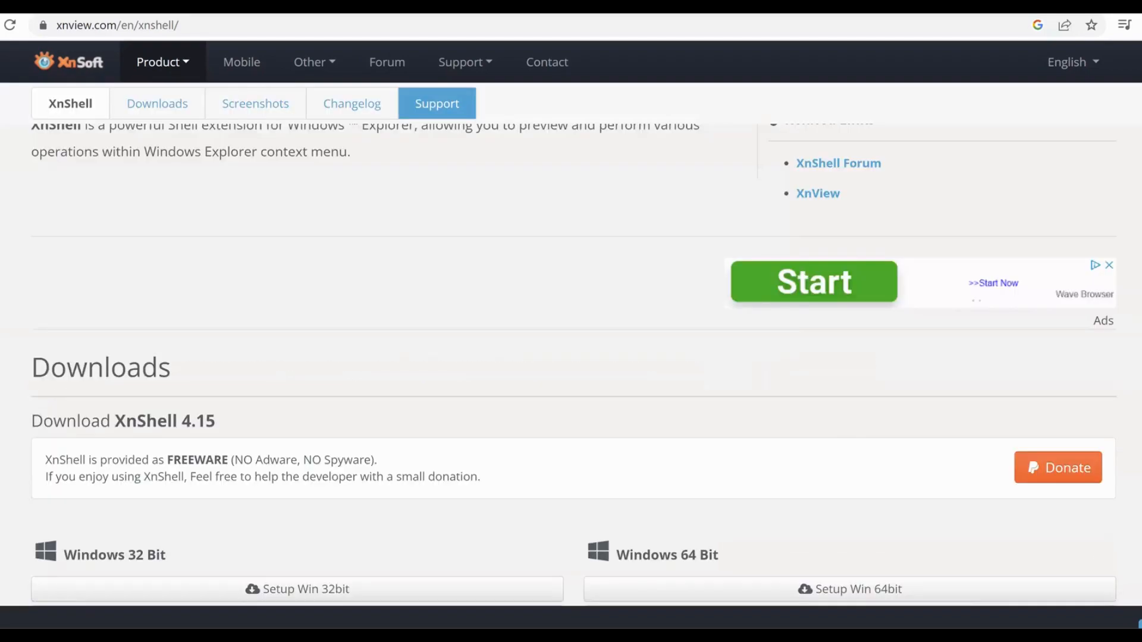
scroll("down", 3)
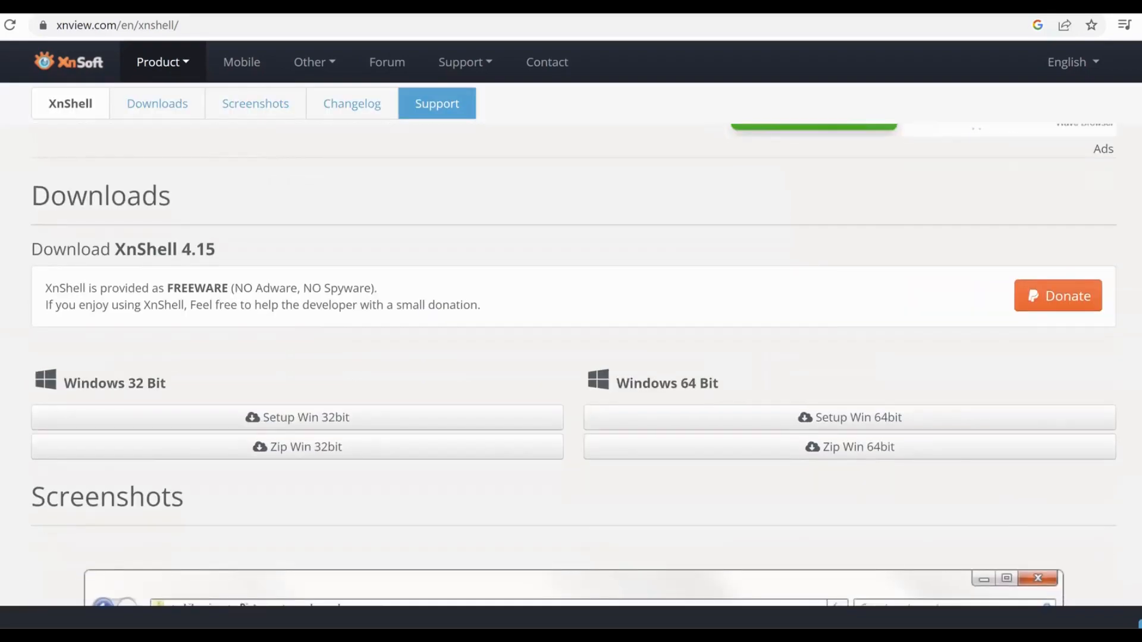
scroll("down", 3)
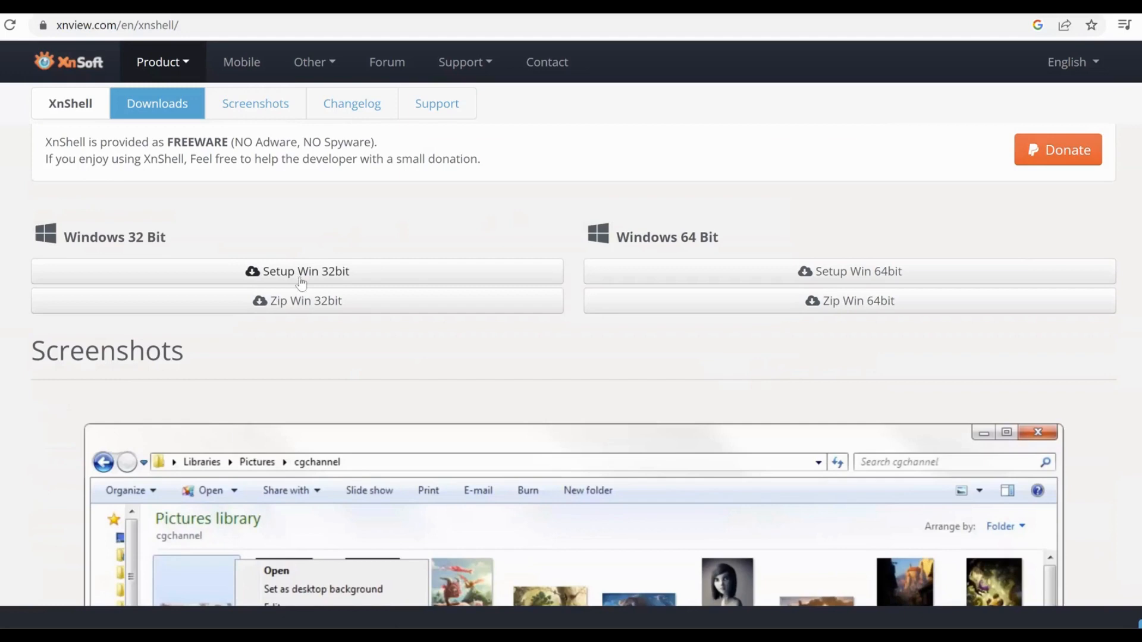
mouse_move(323, 275)
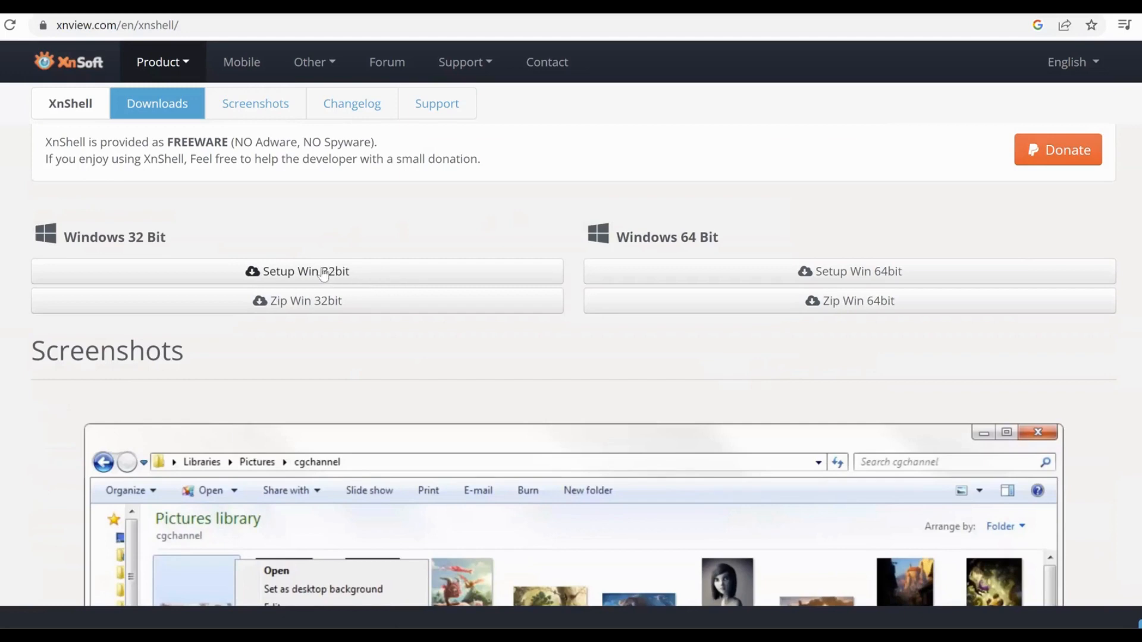
mouse_move(349, 279)
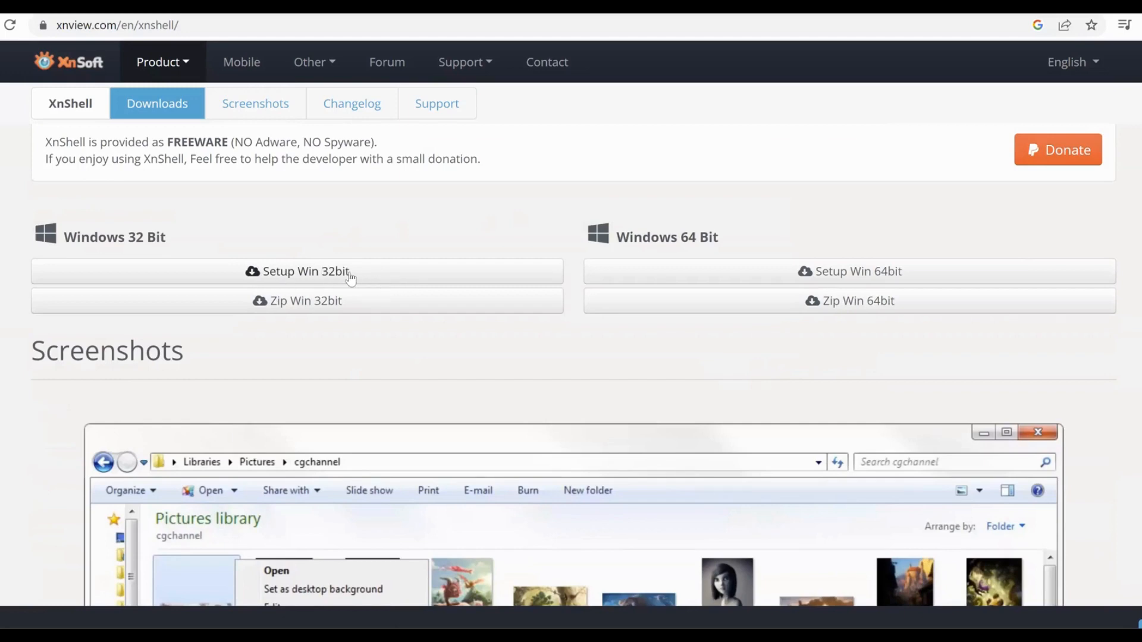
mouse_move(596, 288)
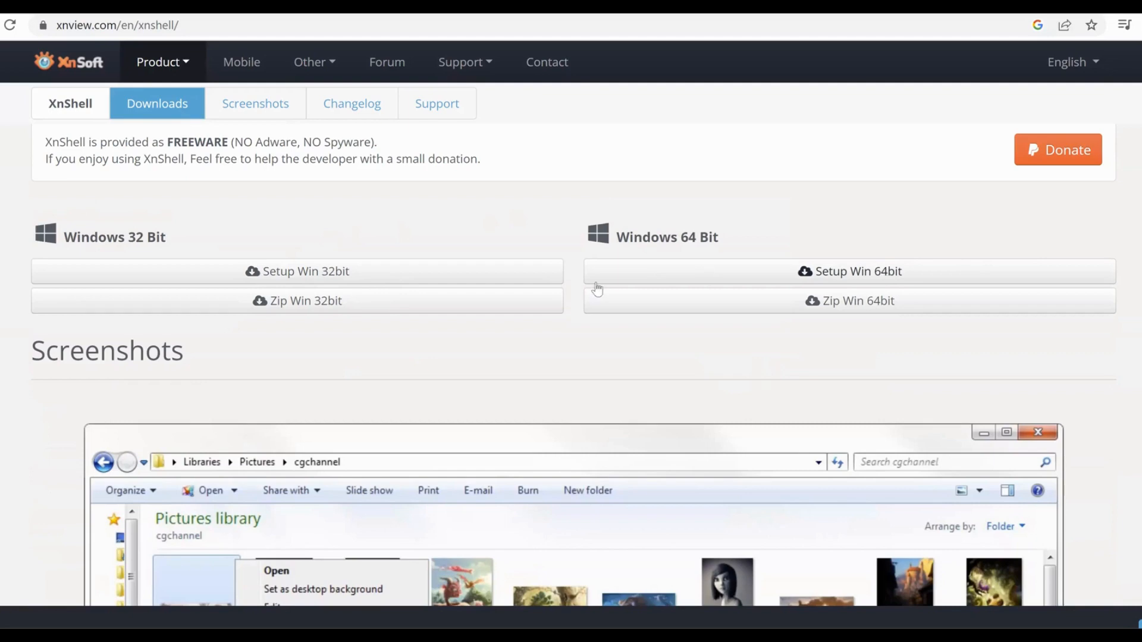
mouse_move(423, 297)
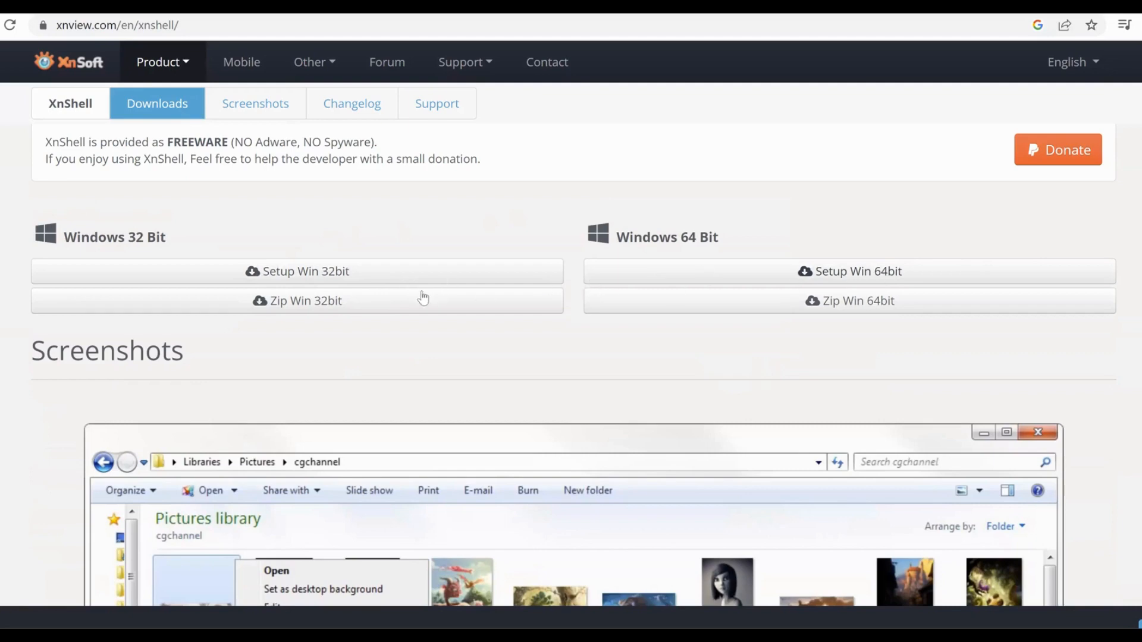
mouse_move(872, 278)
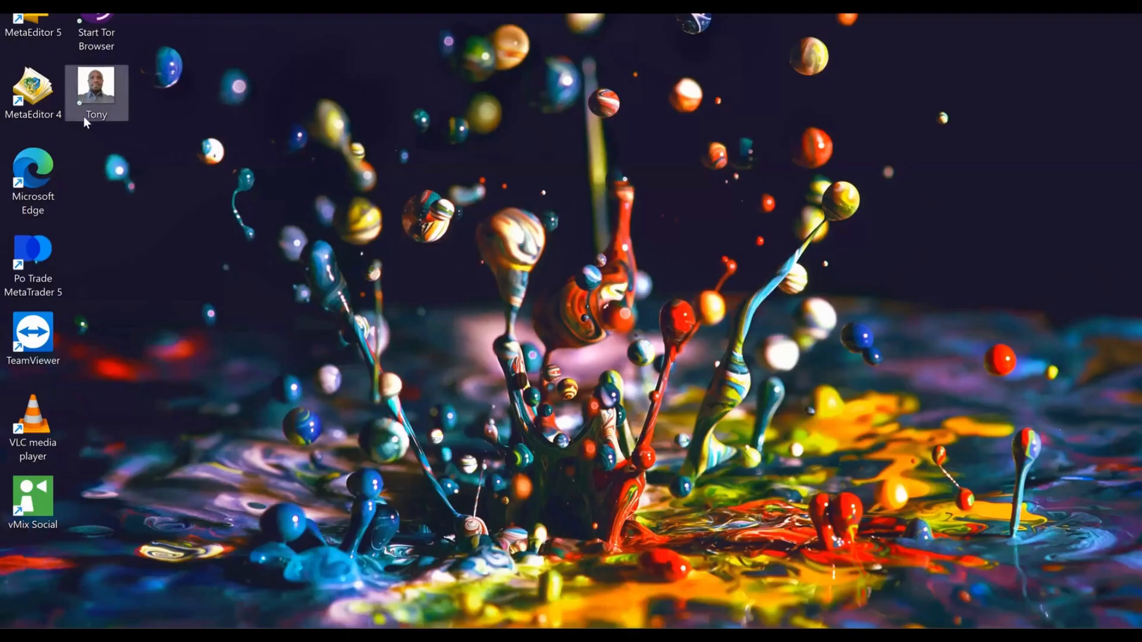
mouse_move(96, 93)
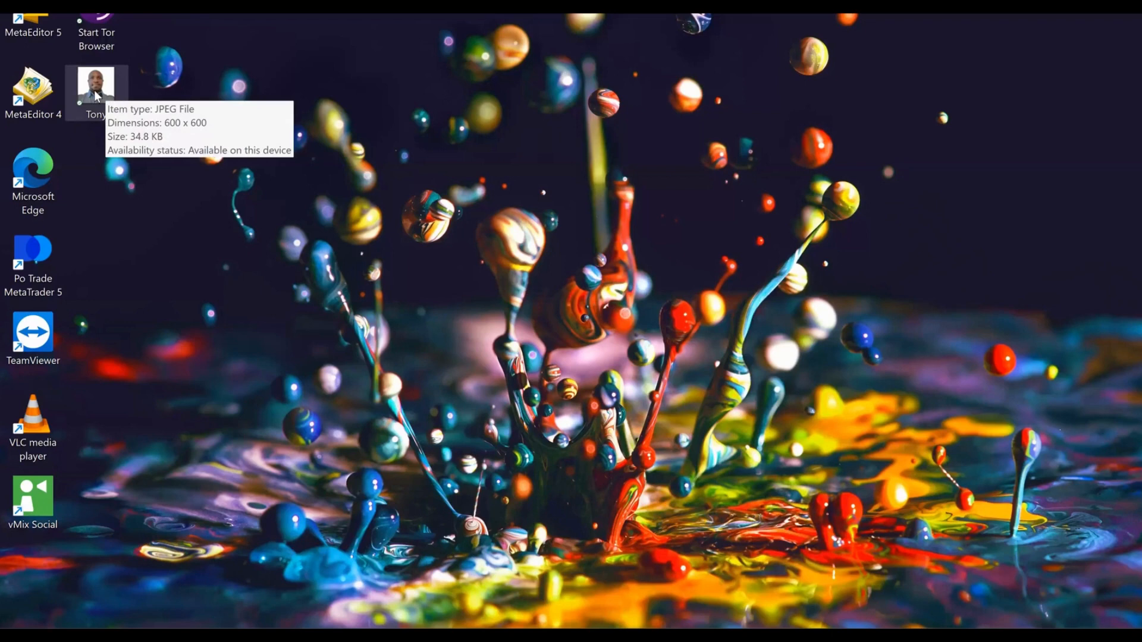
mouse_move(163, 415)
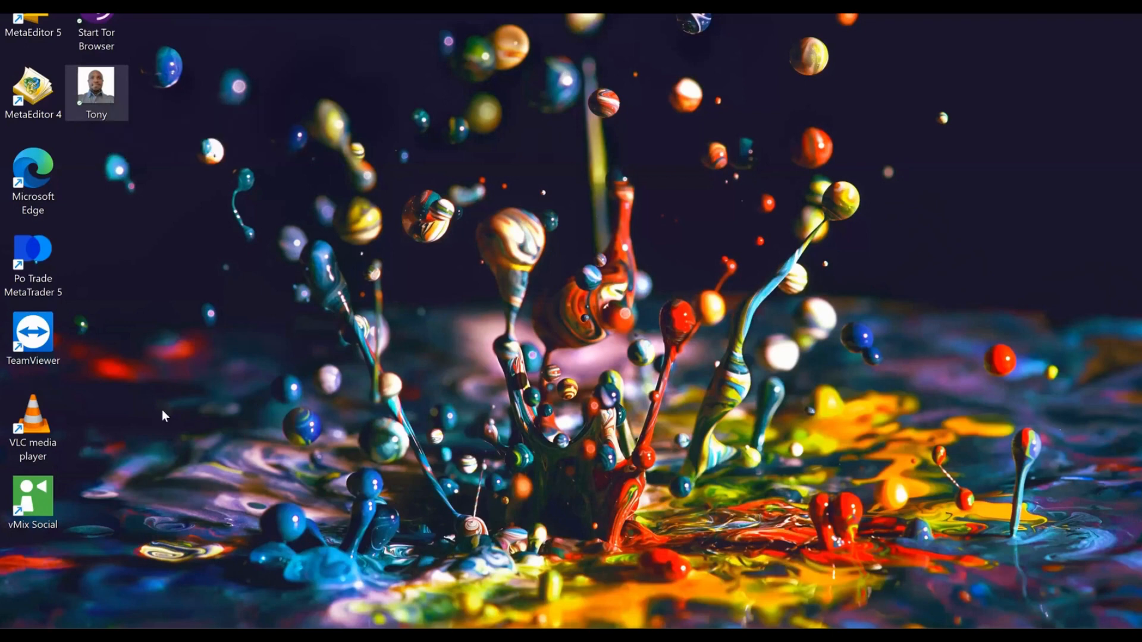
Launch XnShell's Convert dialog for the Tony photo from the desktop context menu.
right_click(95, 93)
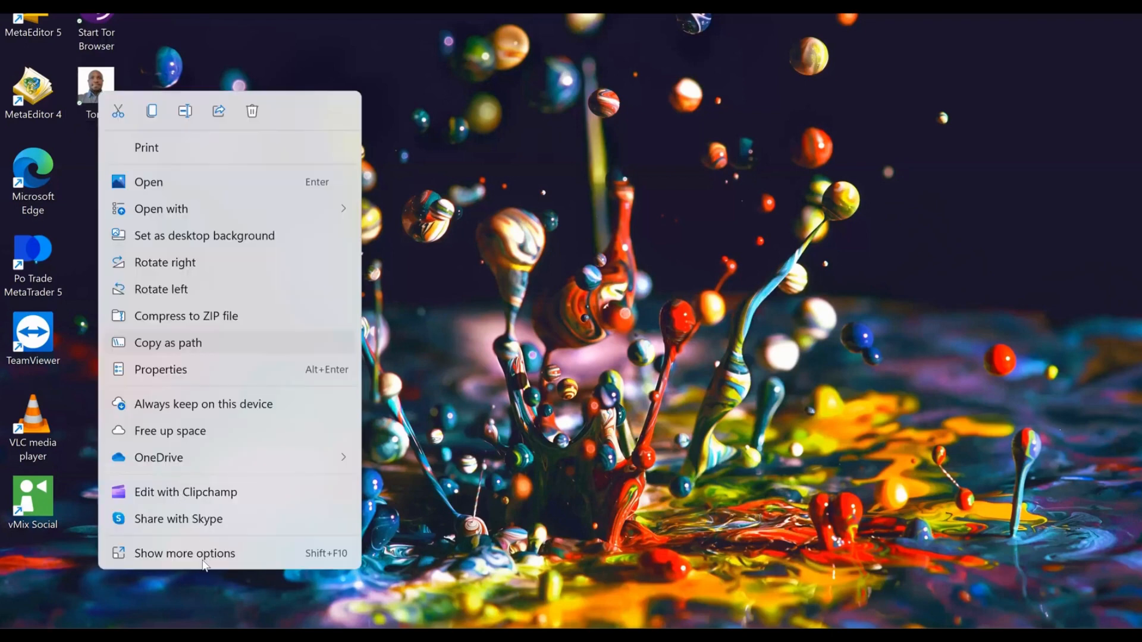
left_click(185, 554)
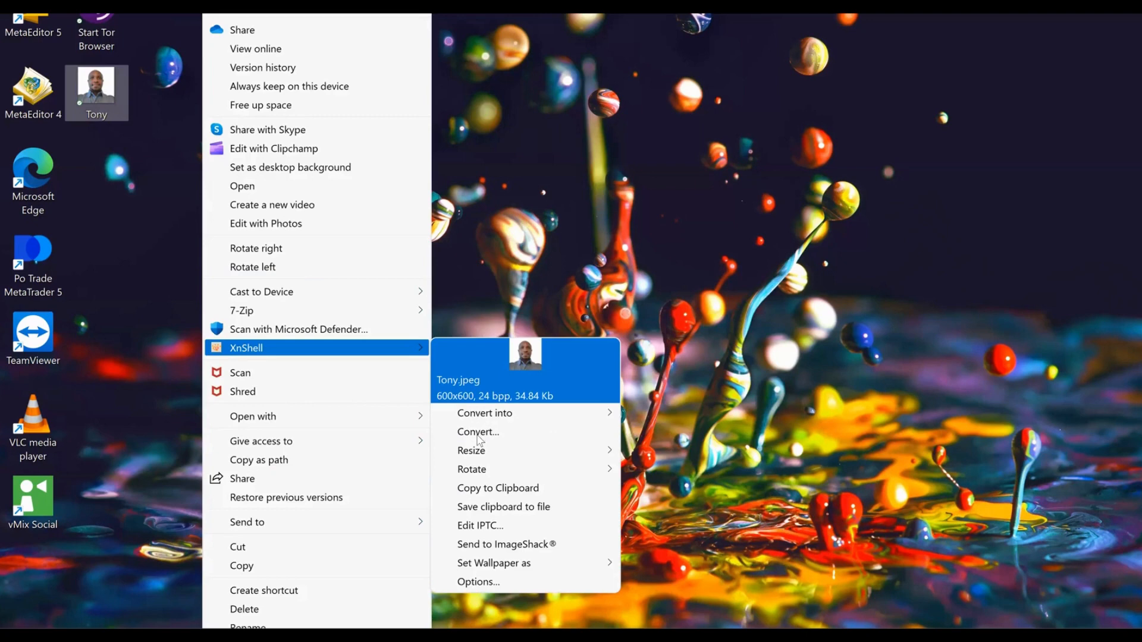
mouse_move(524, 431)
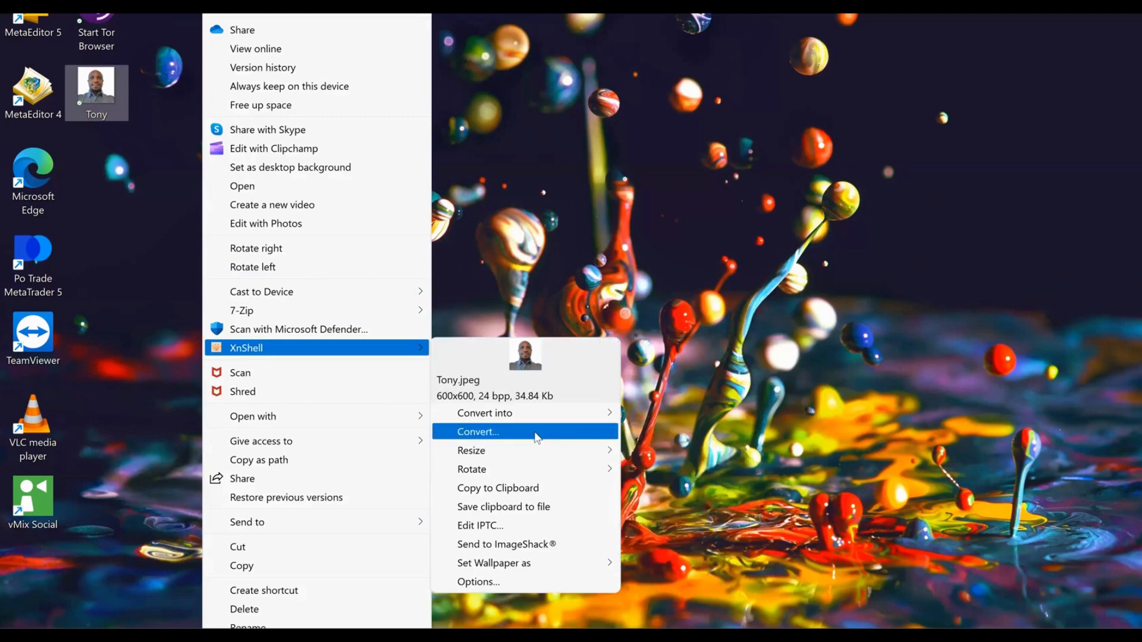
left_click(477, 431)
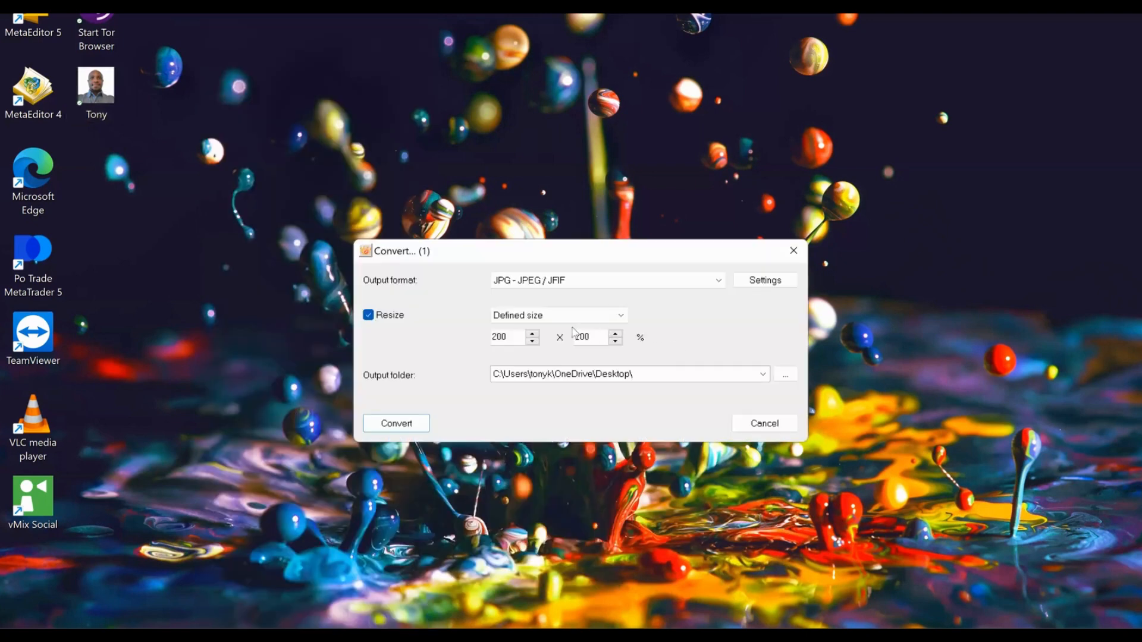
Keep JPG - JPEG/JFIF as output format and bring up its Settings window.
left_click(716, 280)
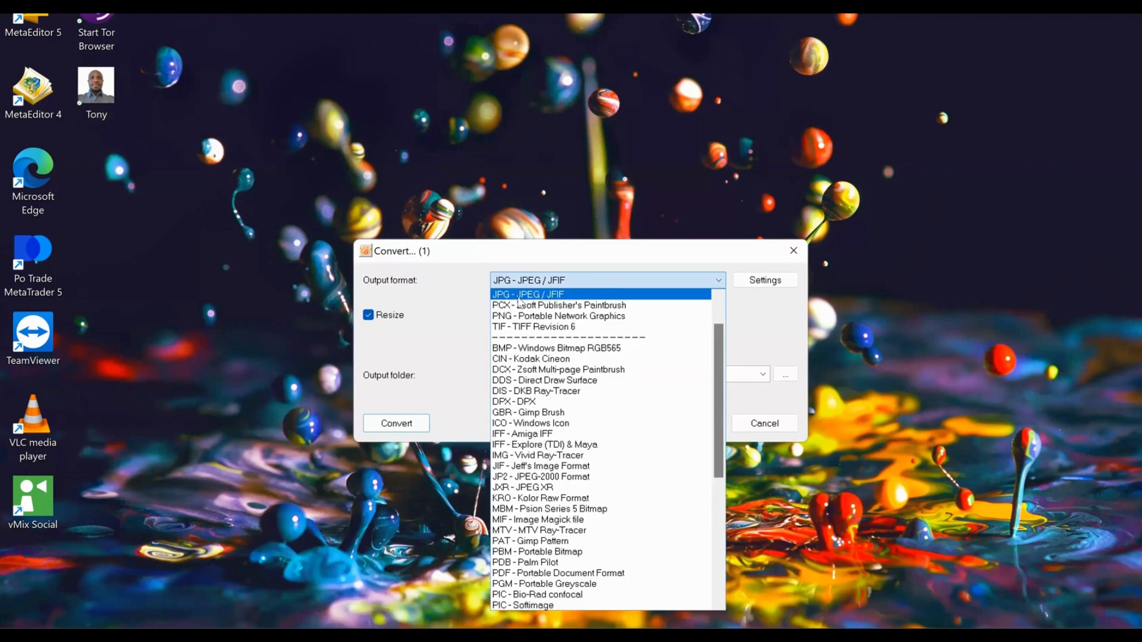
mouse_move(574, 294)
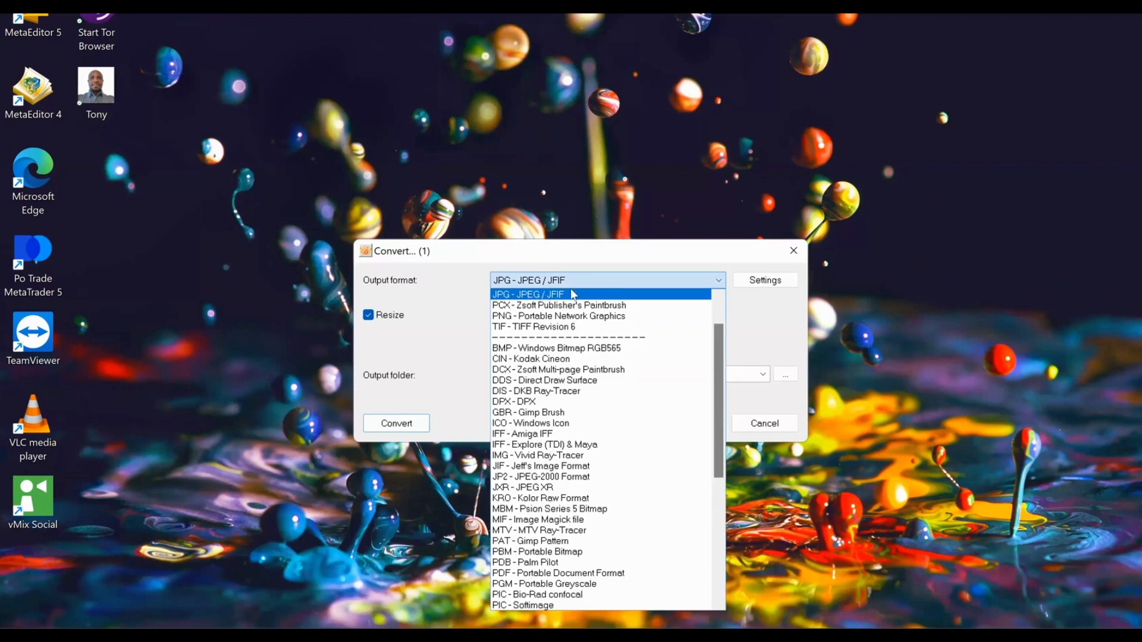
left_click(764, 279)
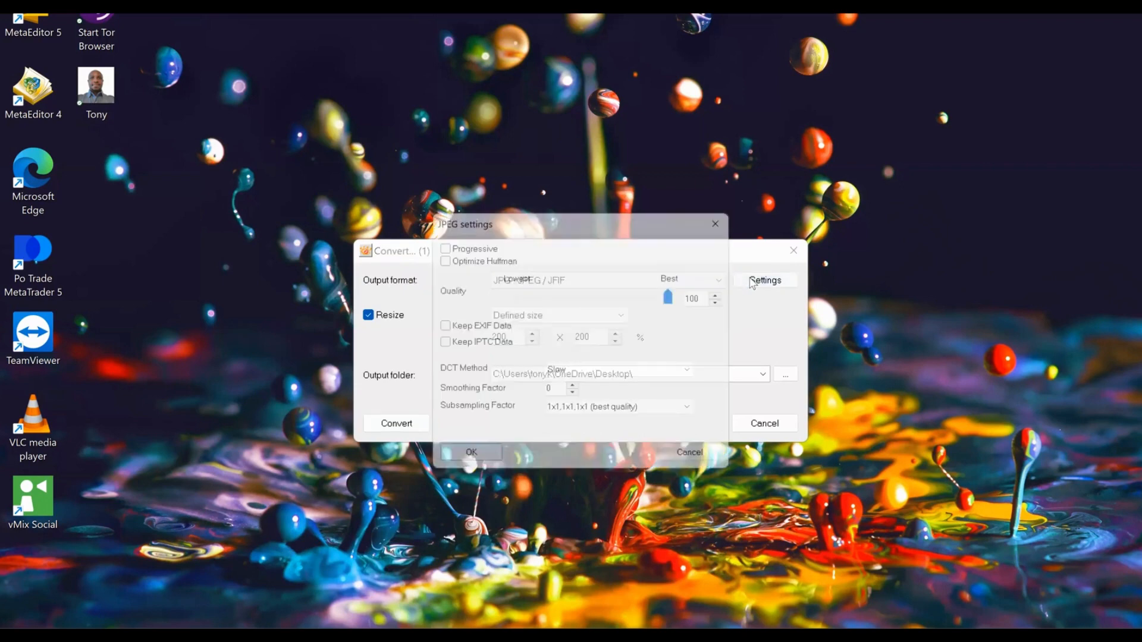
Leave progressive encoding, Huffman optimisation and EXIF/IPTC metadata turned off.
left_click(435, 241)
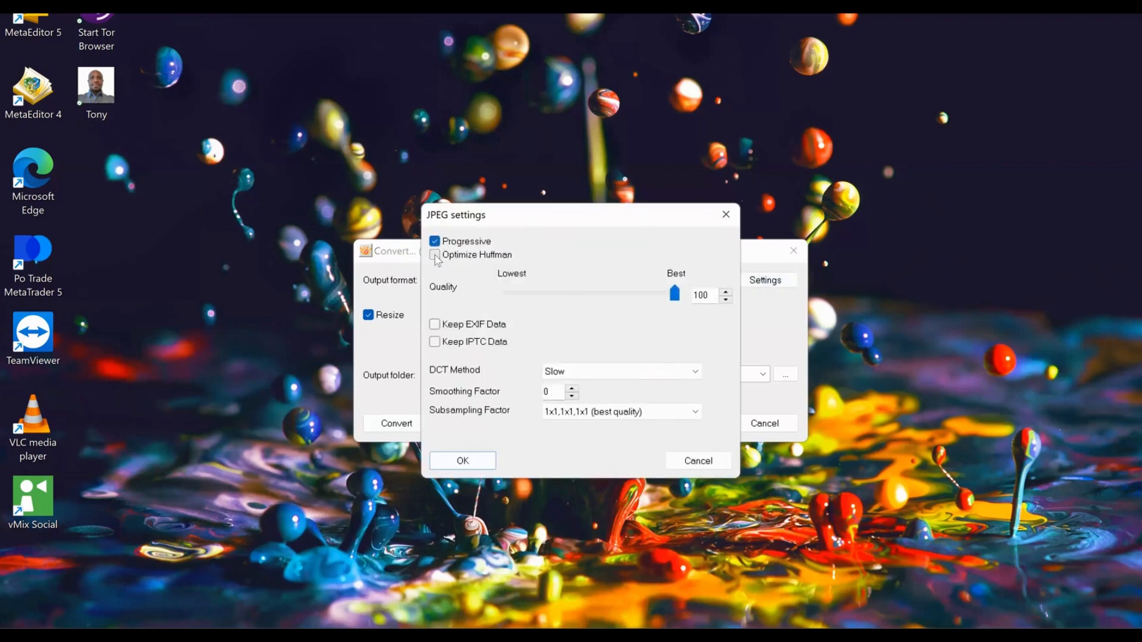
left_click(434, 255)
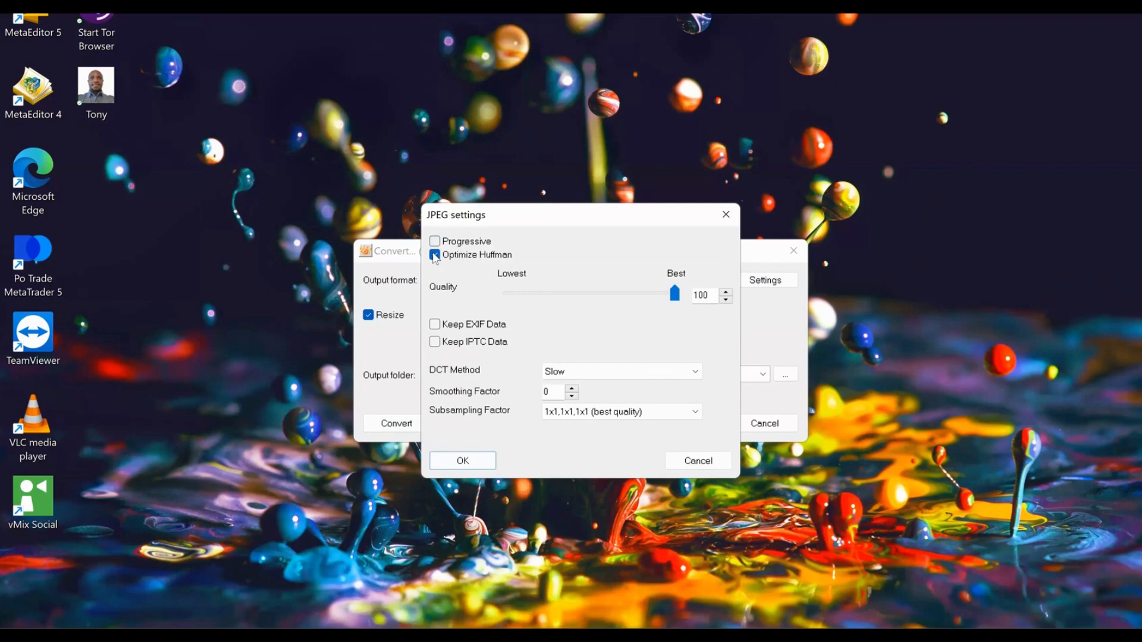
left_click(435, 255)
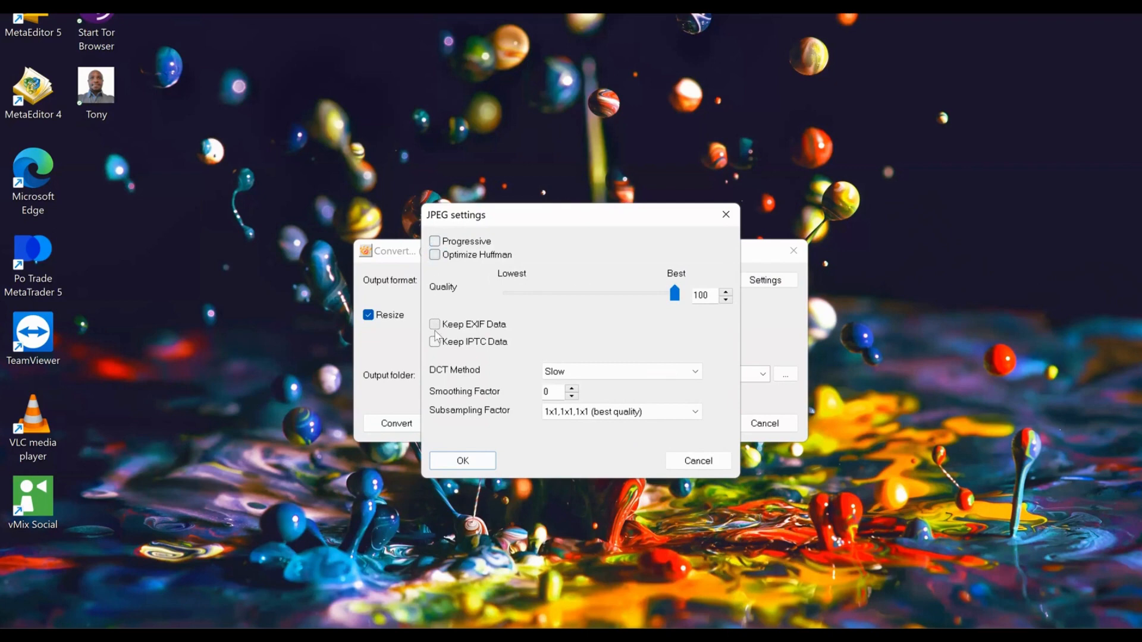
left_click(435, 342)
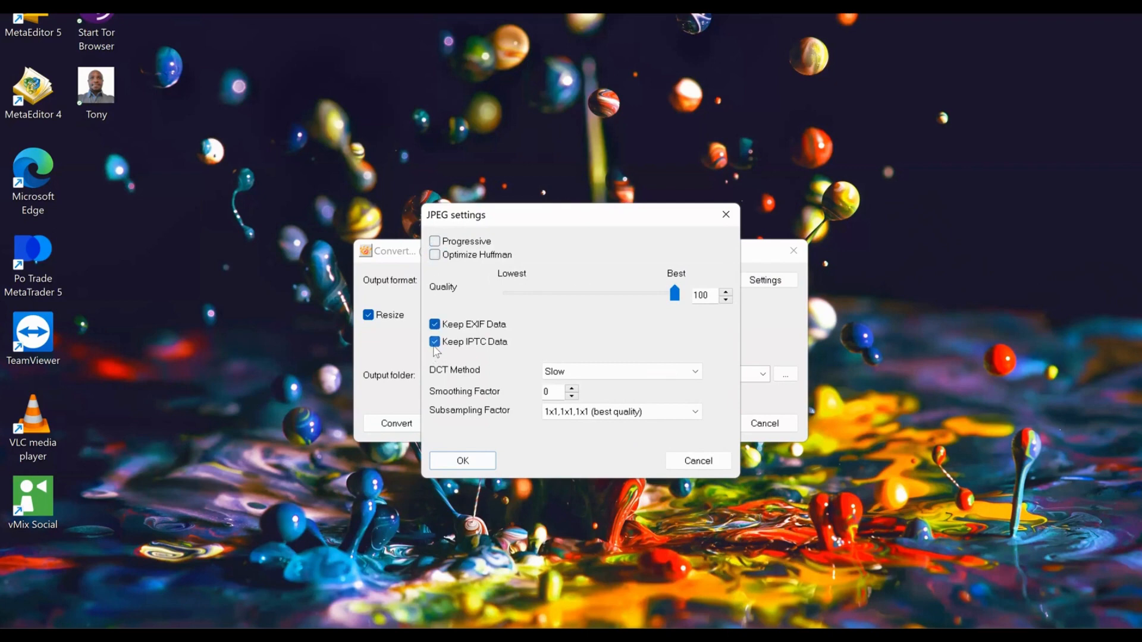
left_click(435, 342)
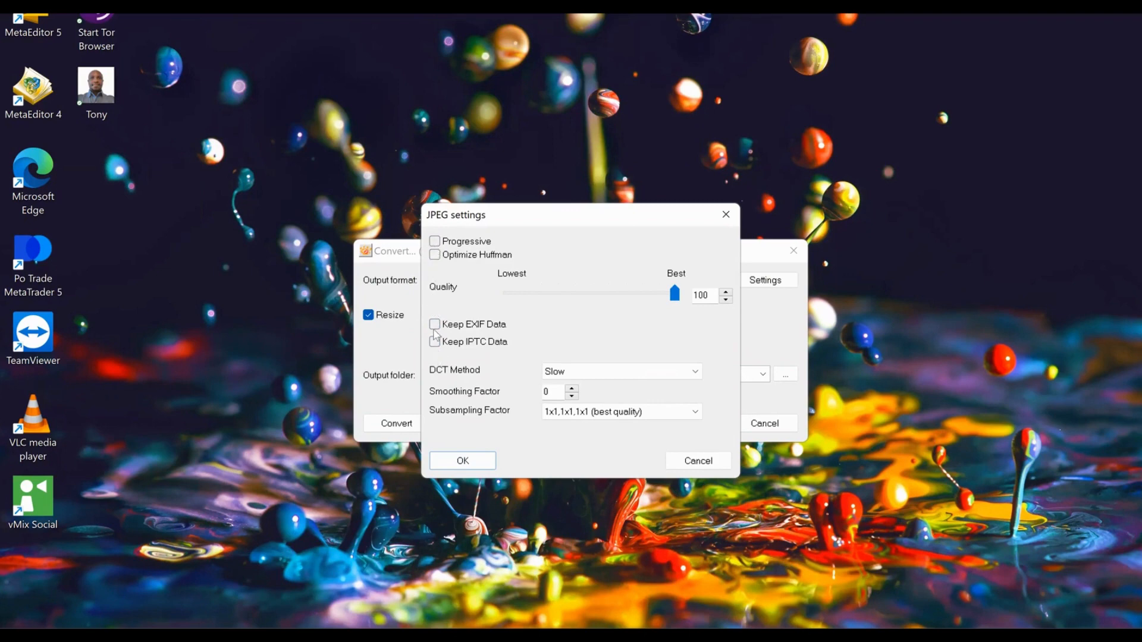
mouse_move(578, 386)
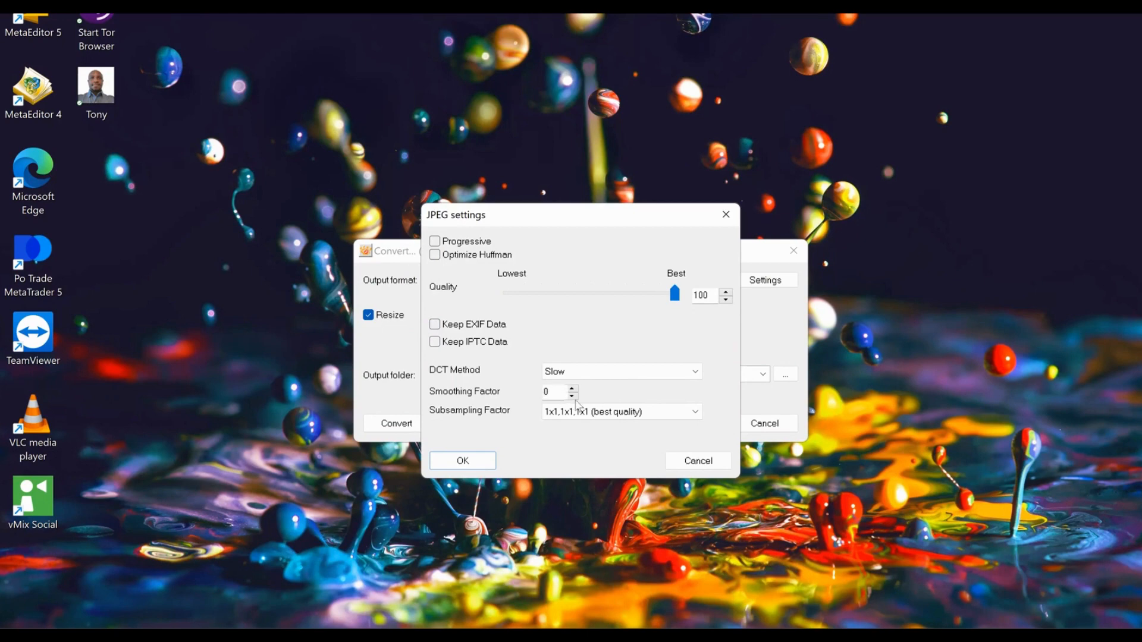
Set subsampling to 1x1,1x1,1x1 best quality and confirm the JPEG settings at quality 100.
left_click(692, 411)
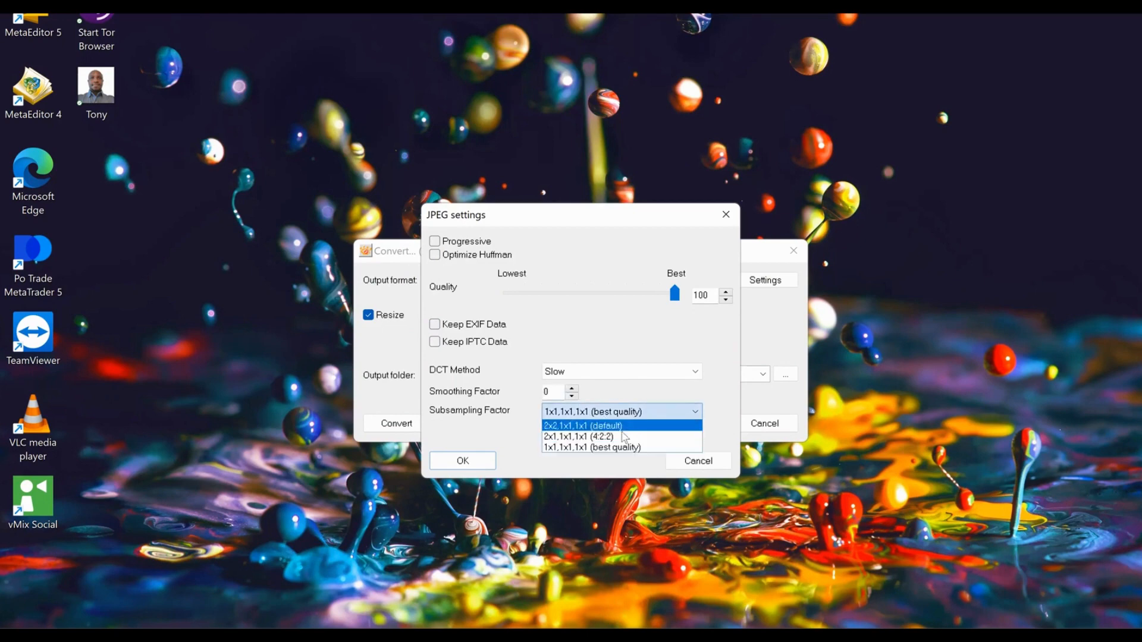
left_click(620, 448)
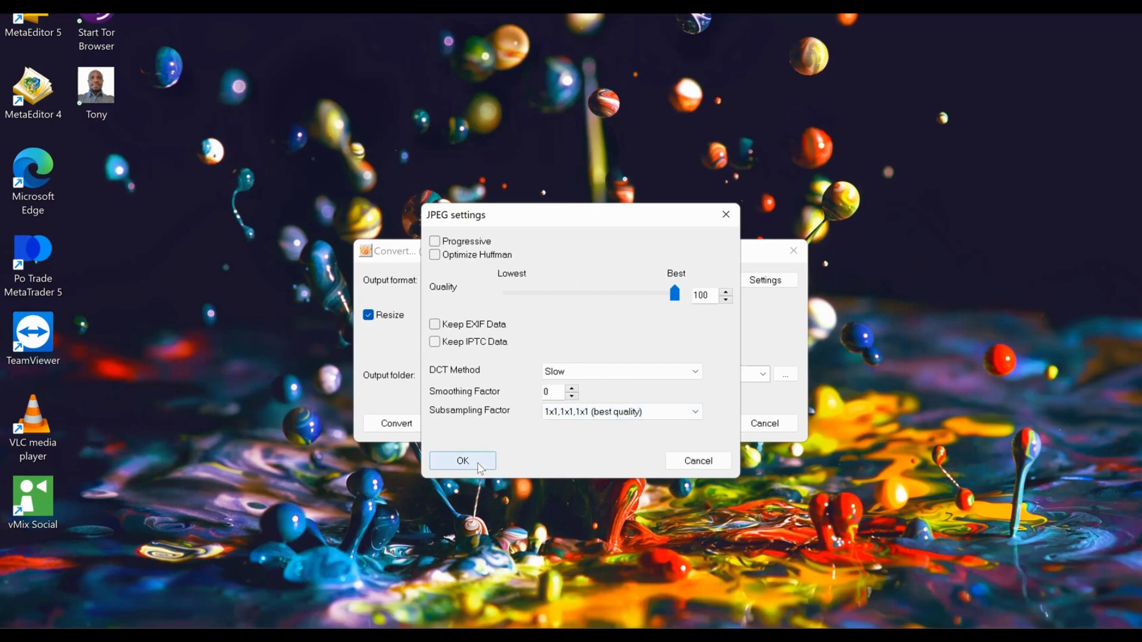
left_click(462, 460)
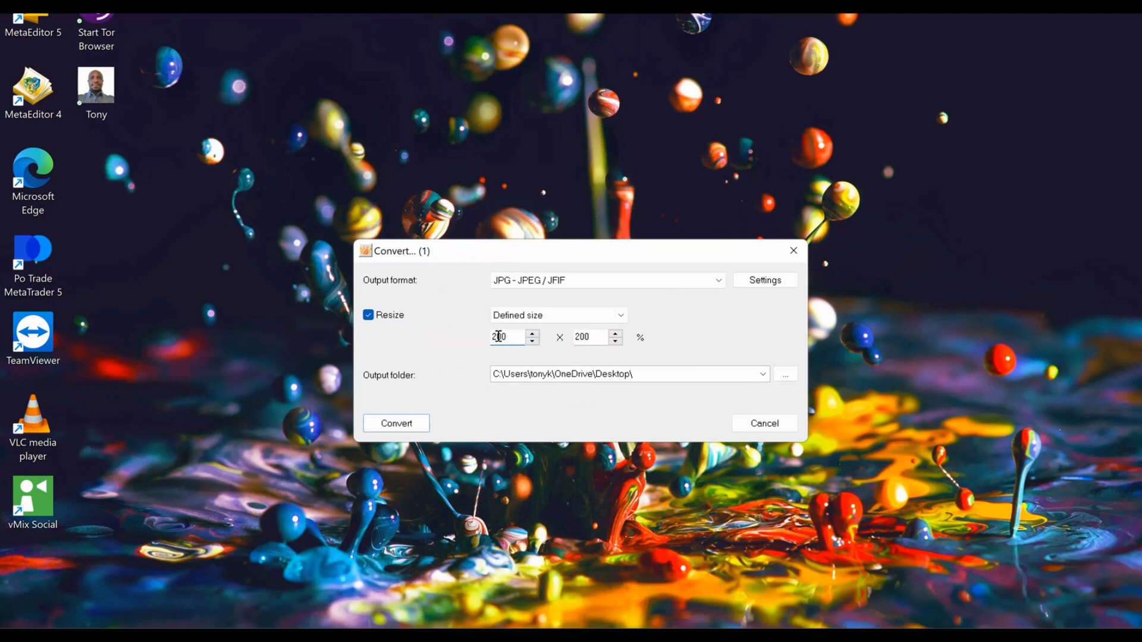
Run the conversion at 200 x 200, producing a new Tony JPEG on the desktop.
left_click(589, 337)
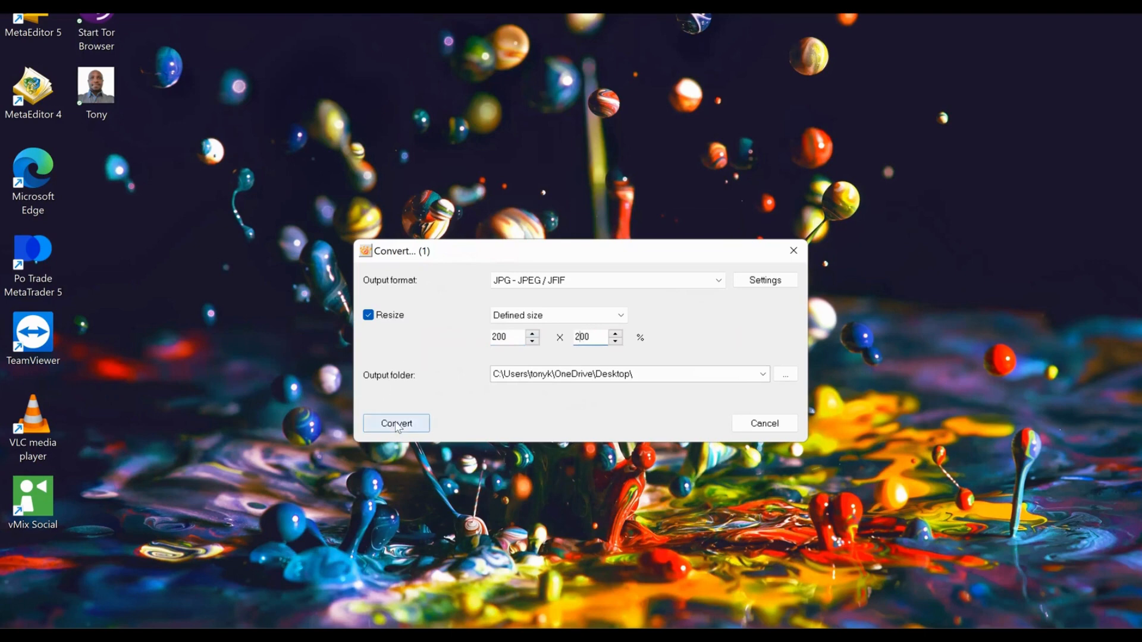
left_click(396, 423)
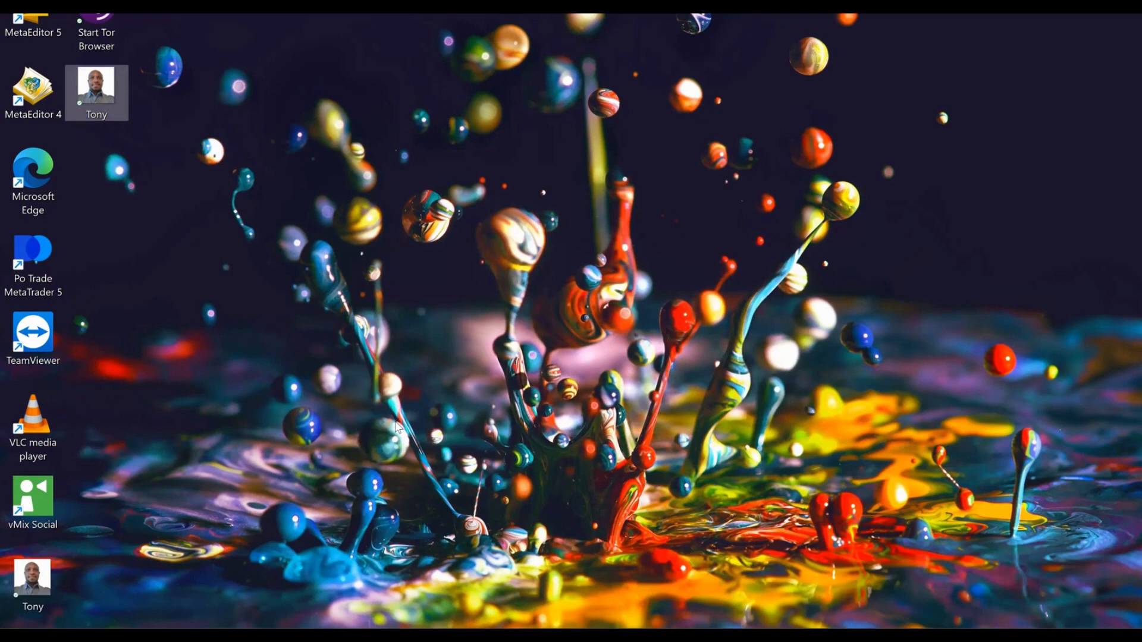
left_click_drag(96, 92, 164, 251)
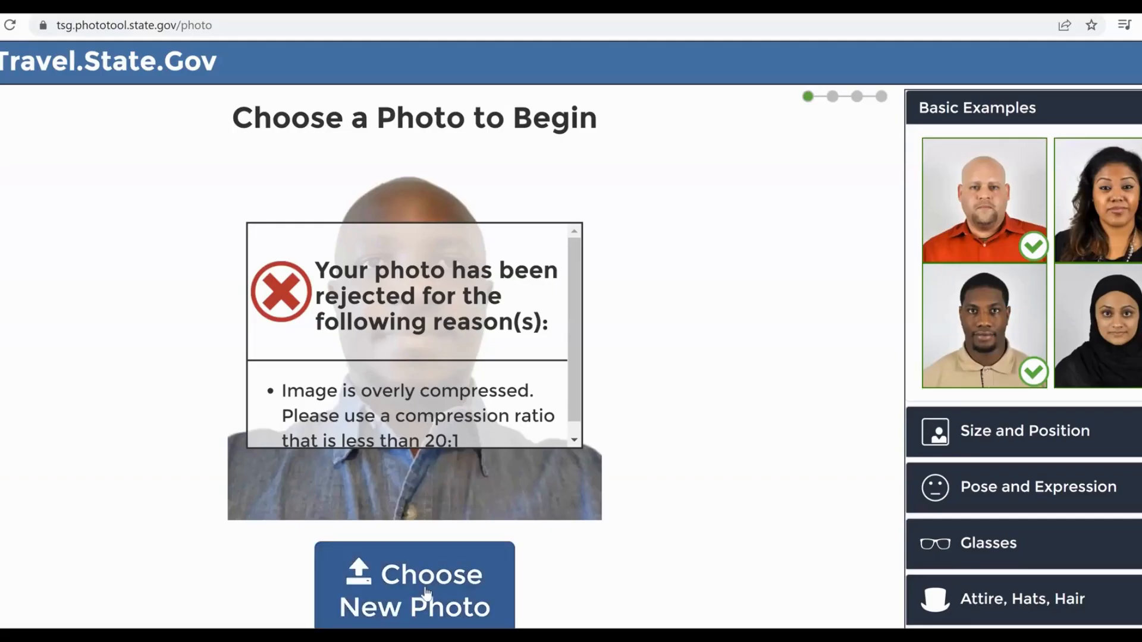
Choose a new photo, bringing up the file picker on the Desktop's two Tony photos.
left_click(414, 591)
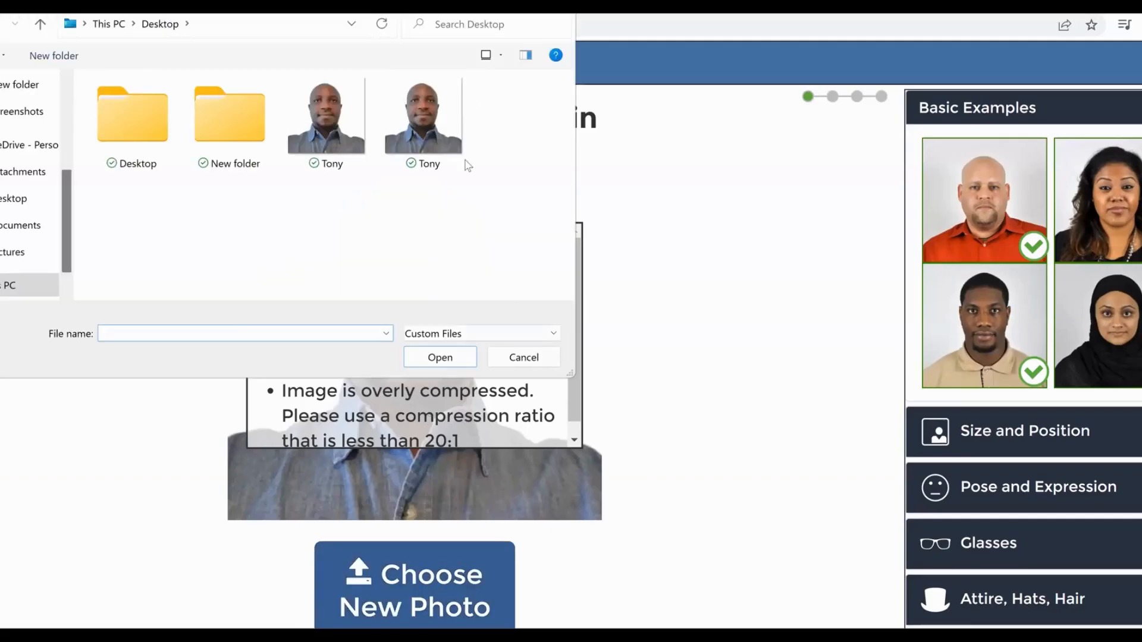
mouse_move(423, 117)
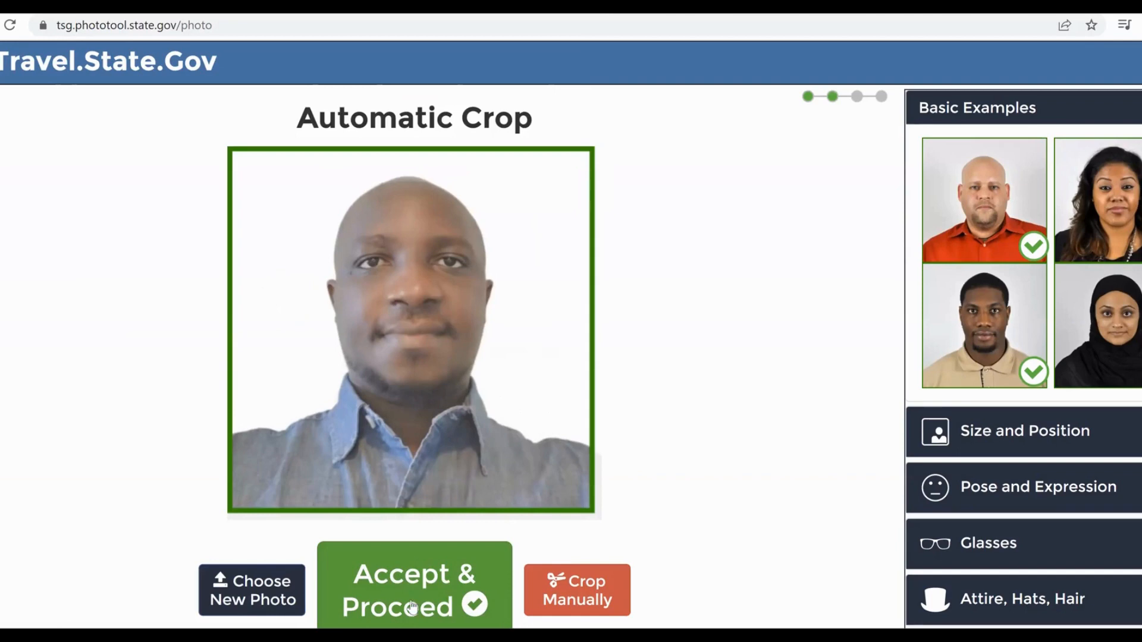
mouse_move(400, 326)
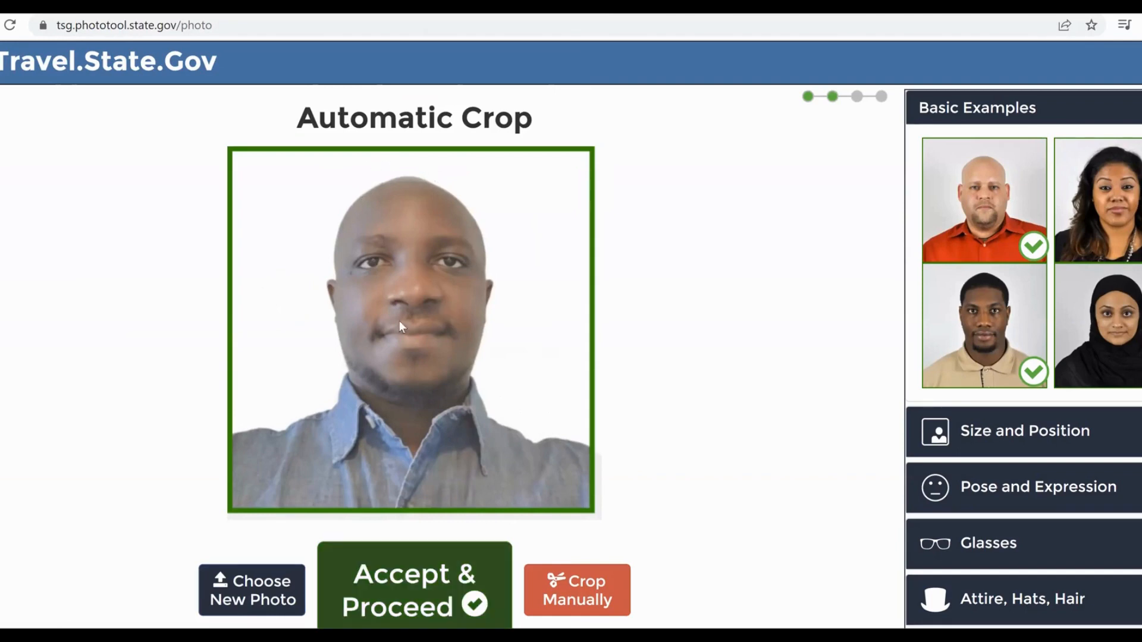
mouse_move(444, 394)
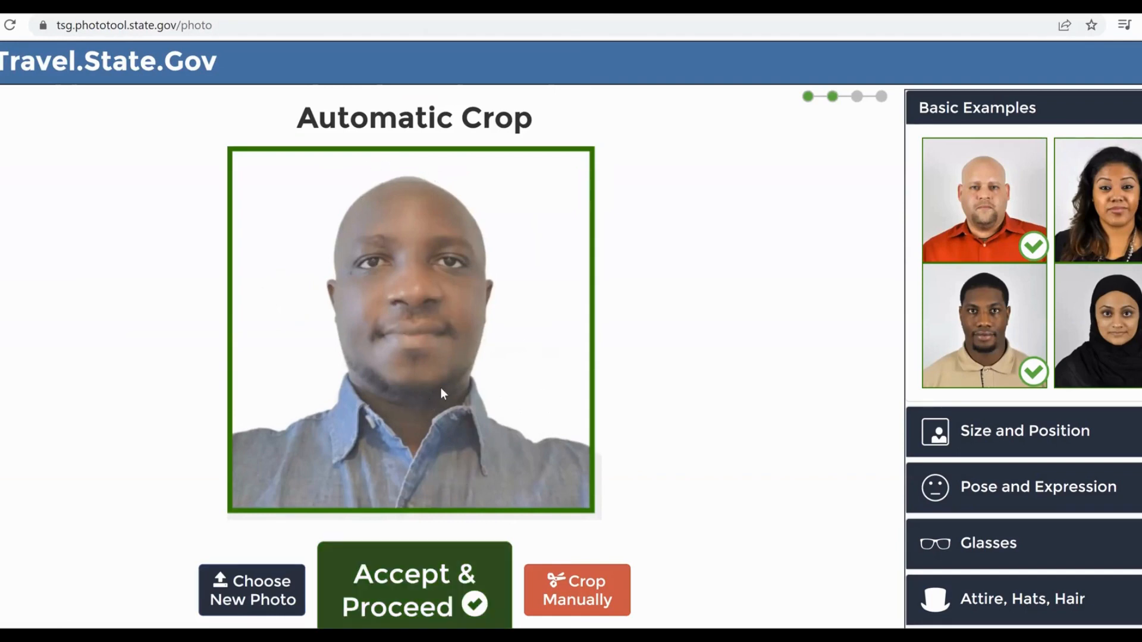
mouse_move(433, 586)
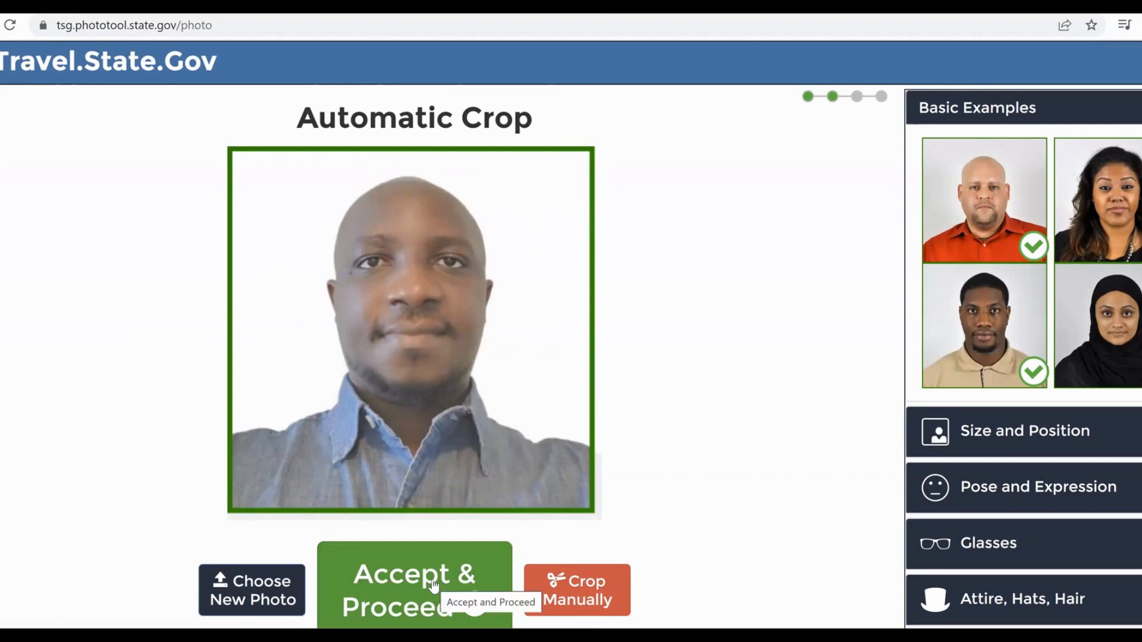
Accept the automatic crop so the photo's download link appears.
left_click(414, 589)
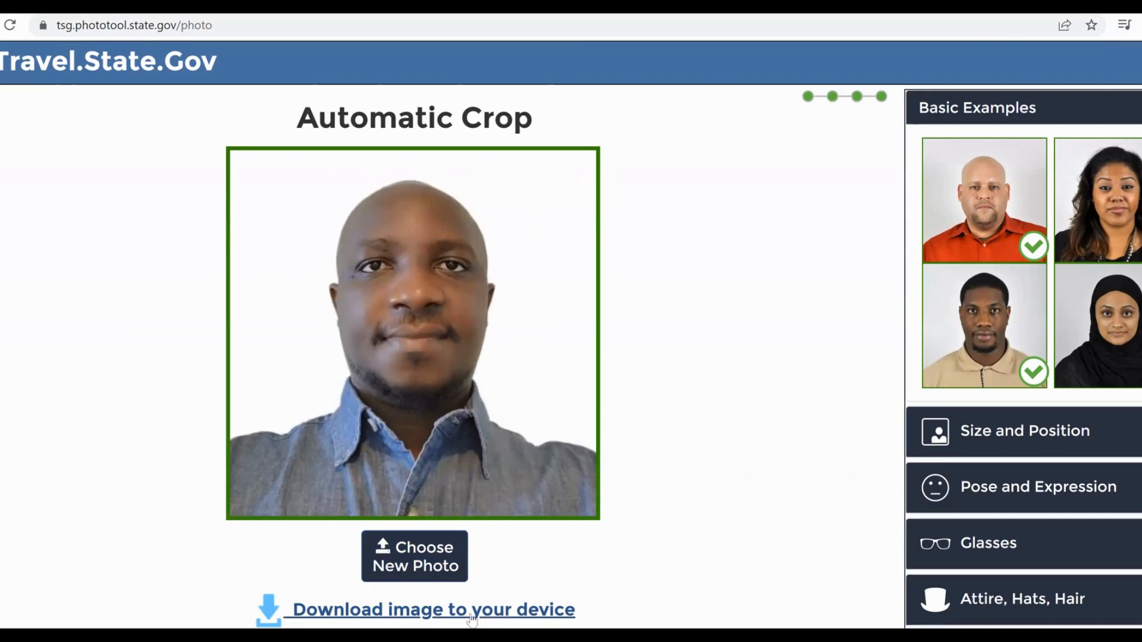
mouse_move(303, 612)
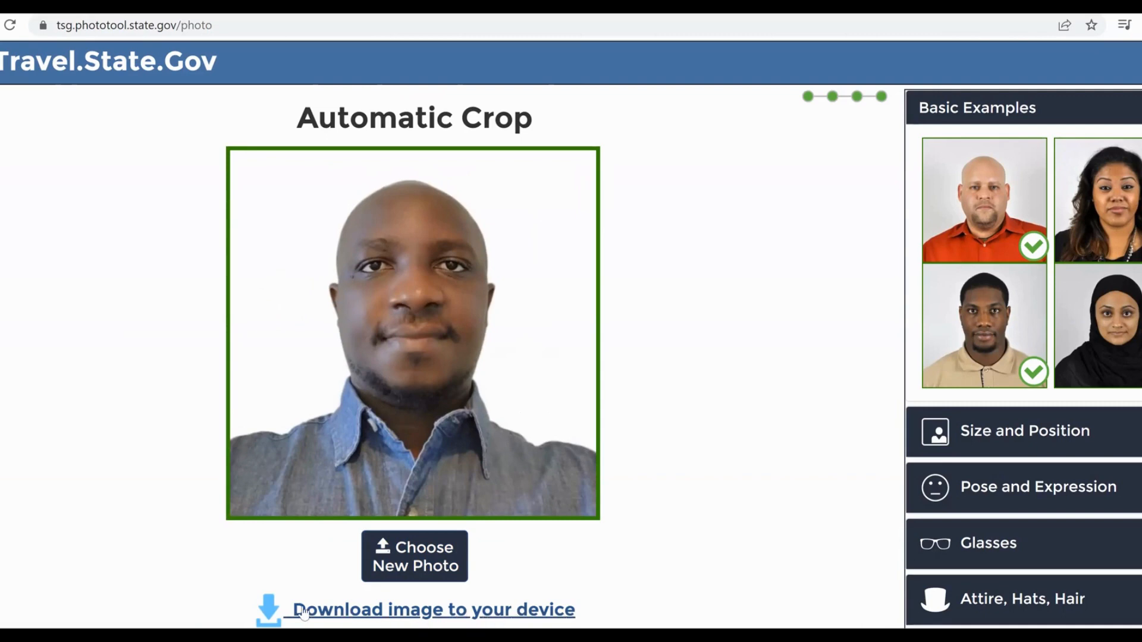
mouse_move(685, 593)
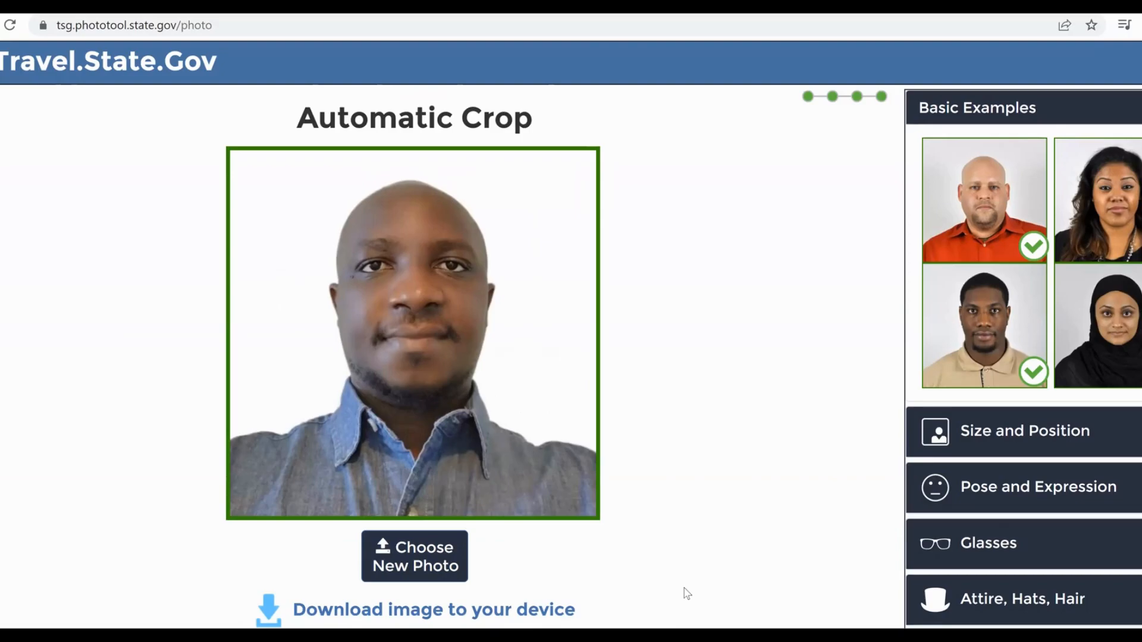